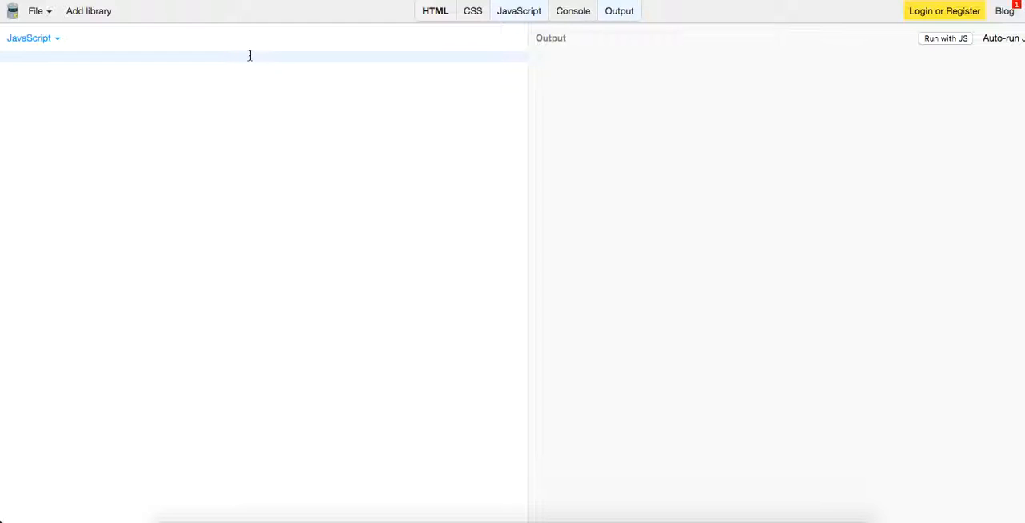
Step: Write function Stack() setting this.length = 0 and this.datastore = []
text(function S)
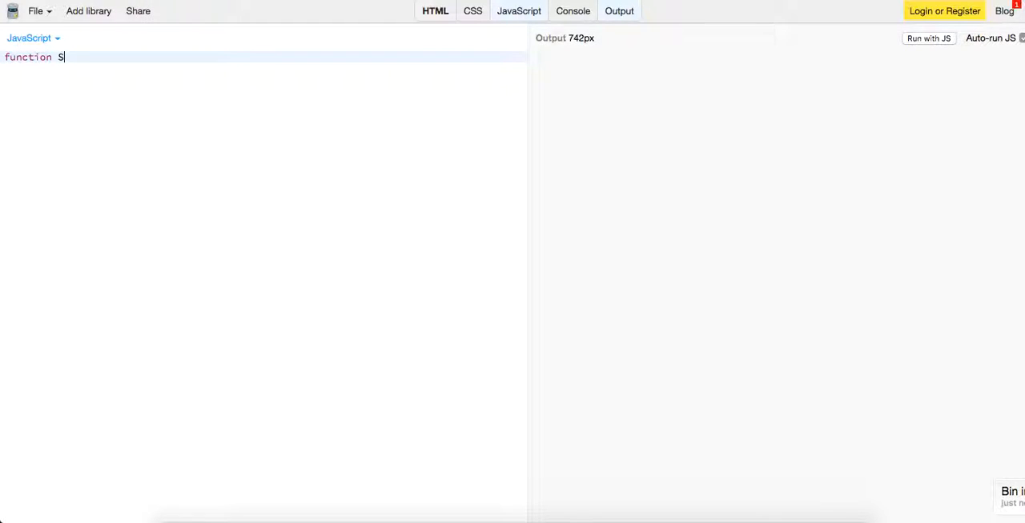
text(tack())
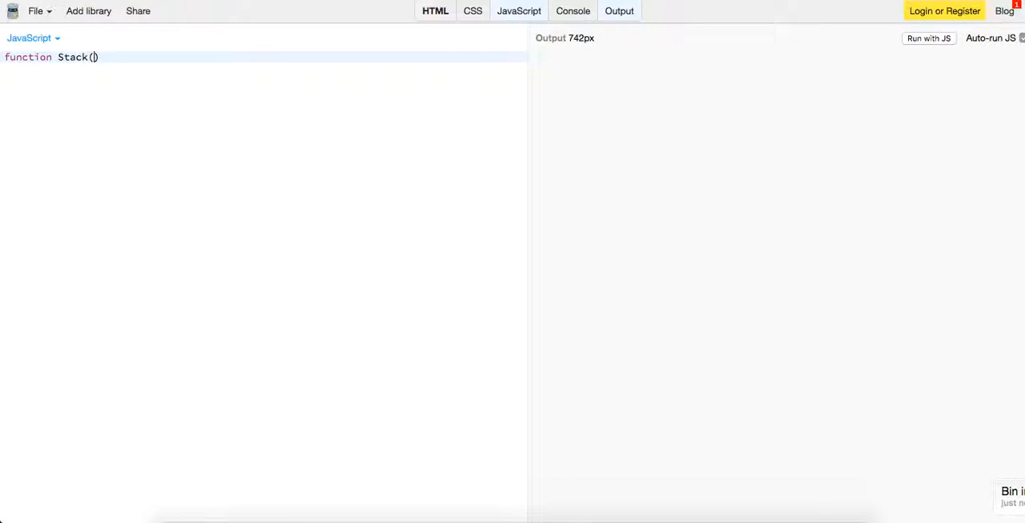
text({)
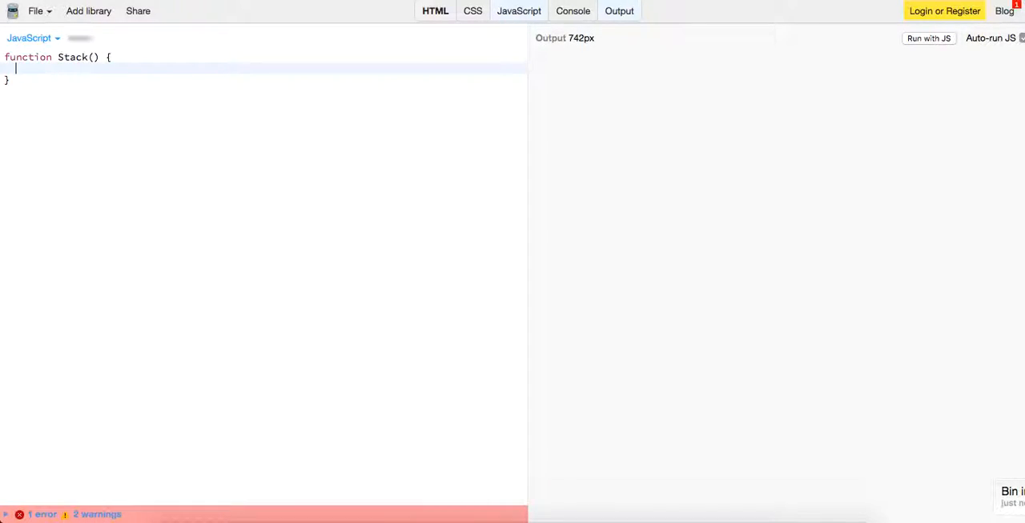
text(this)
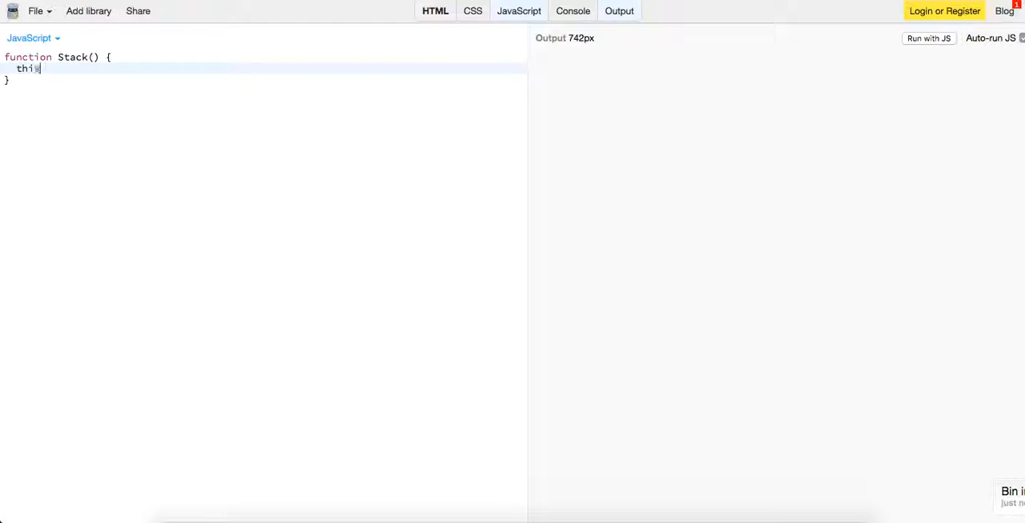
text(.length)
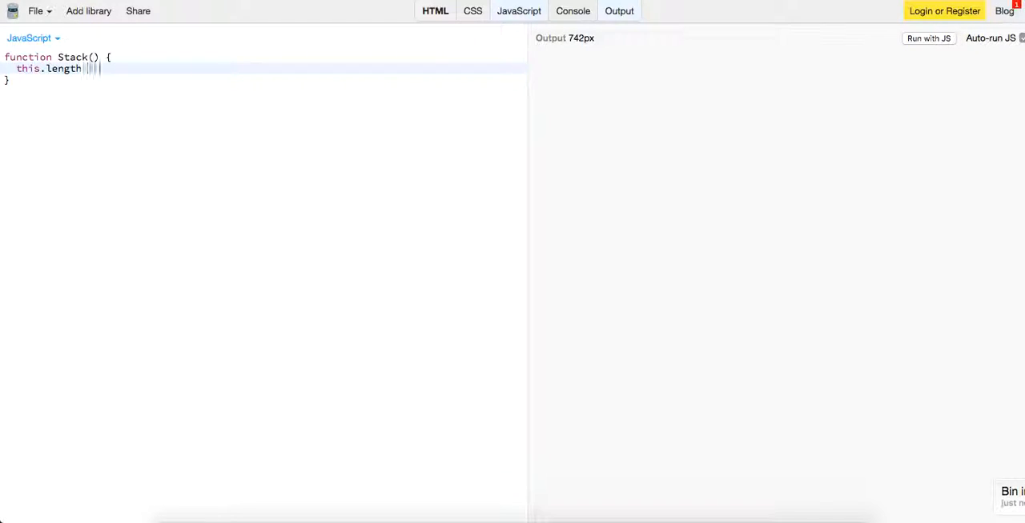
text(= 0;)
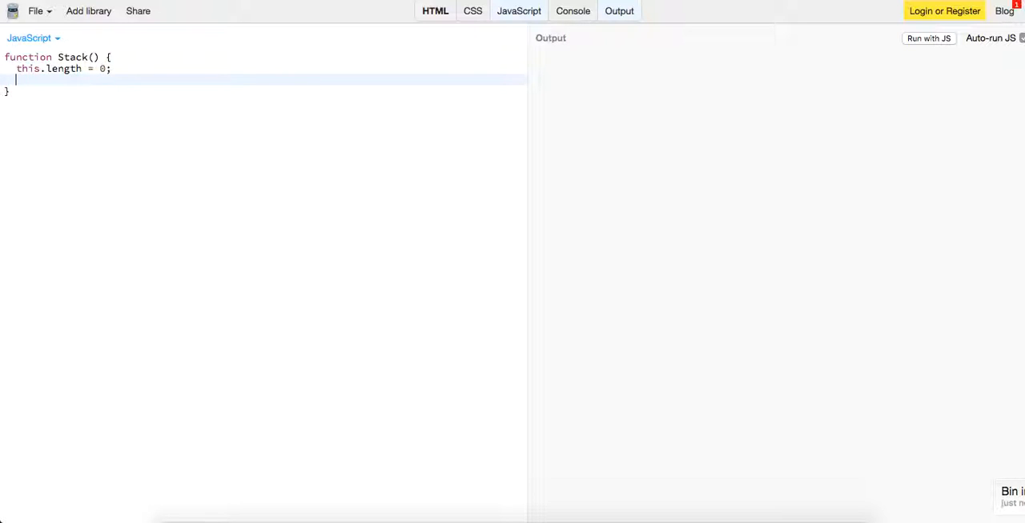
text(this)
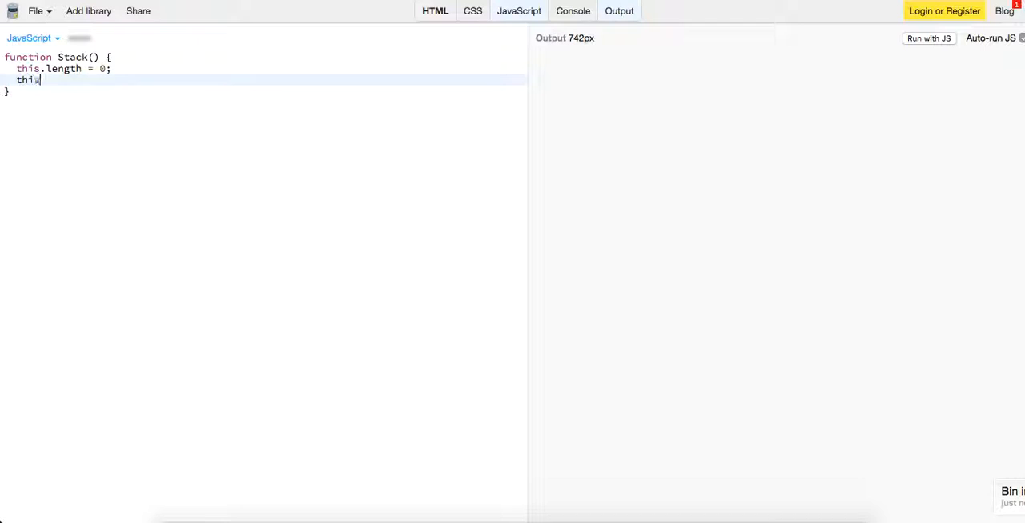
text(.datastore = [)
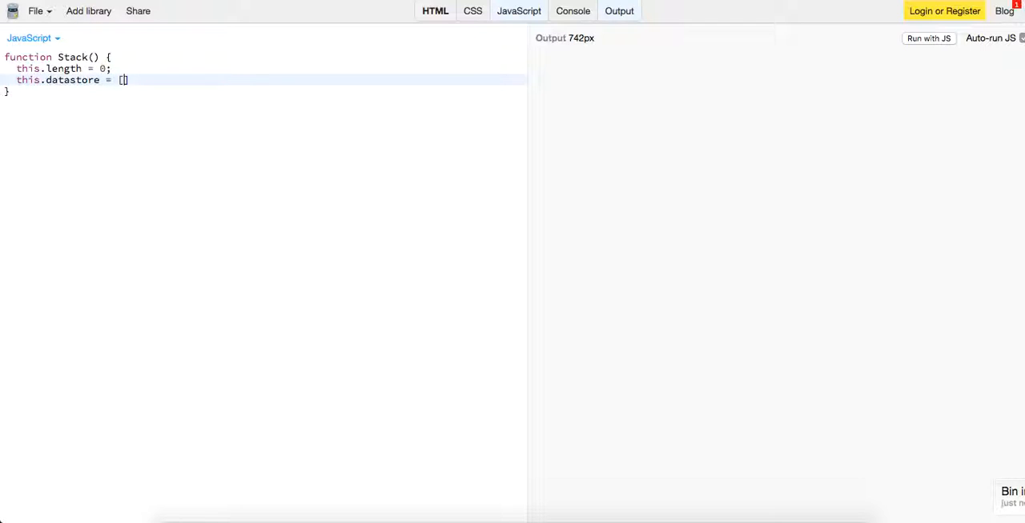
text(];)
text(this.contains)
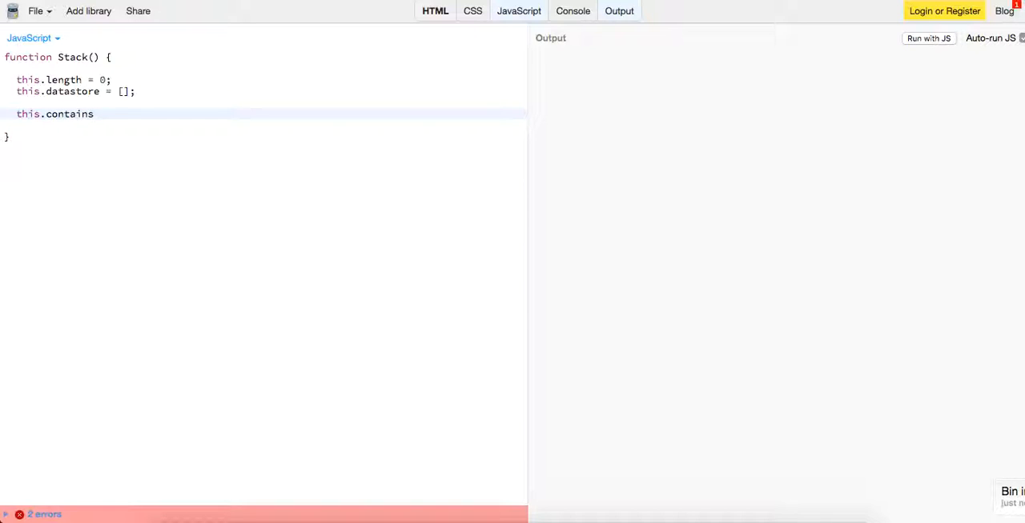
Step: Declare this.contains as a function taking a value parameter
text(= function () {)
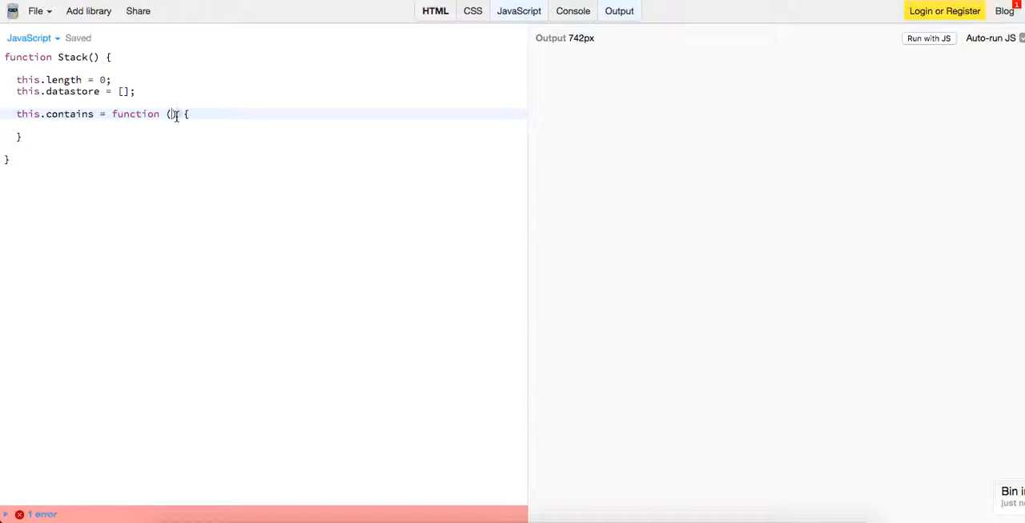
text(s)
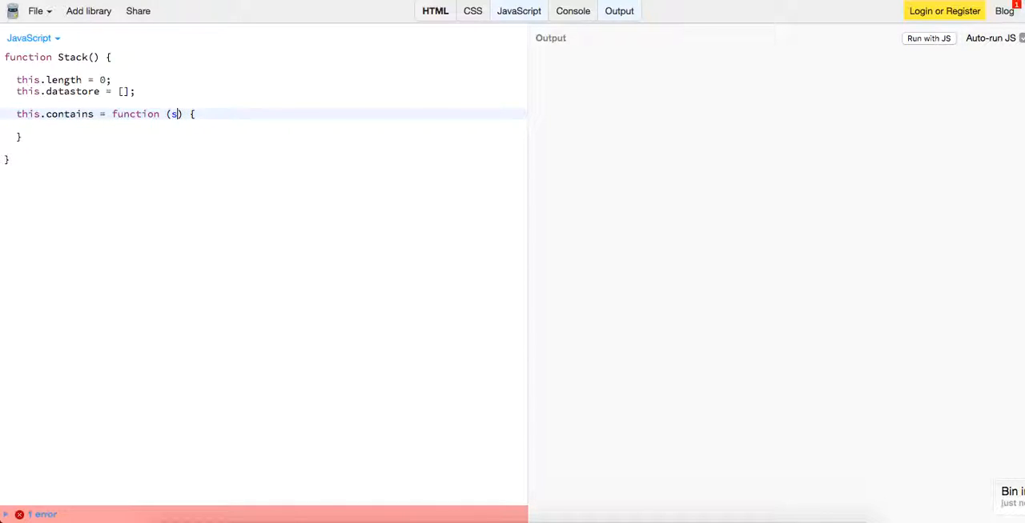
key(Backspace)
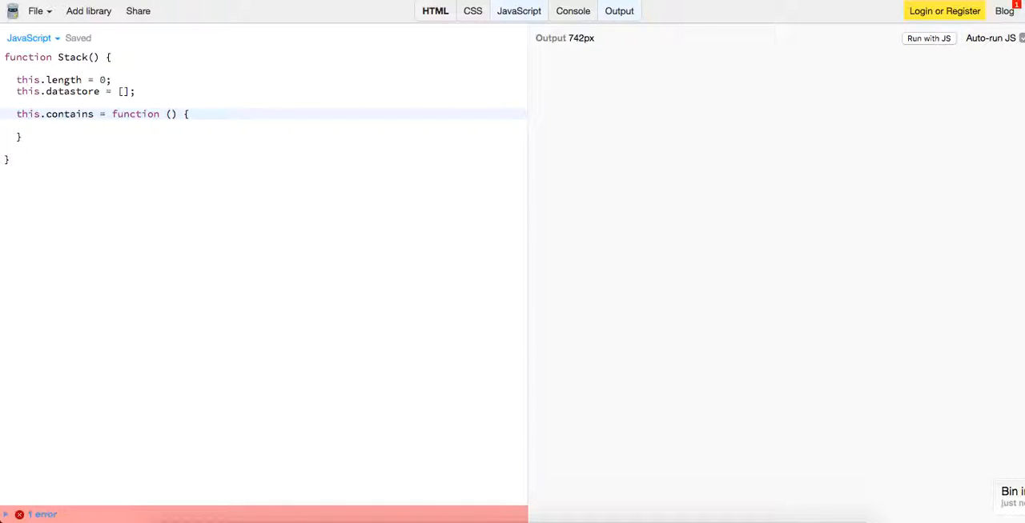
text(index)
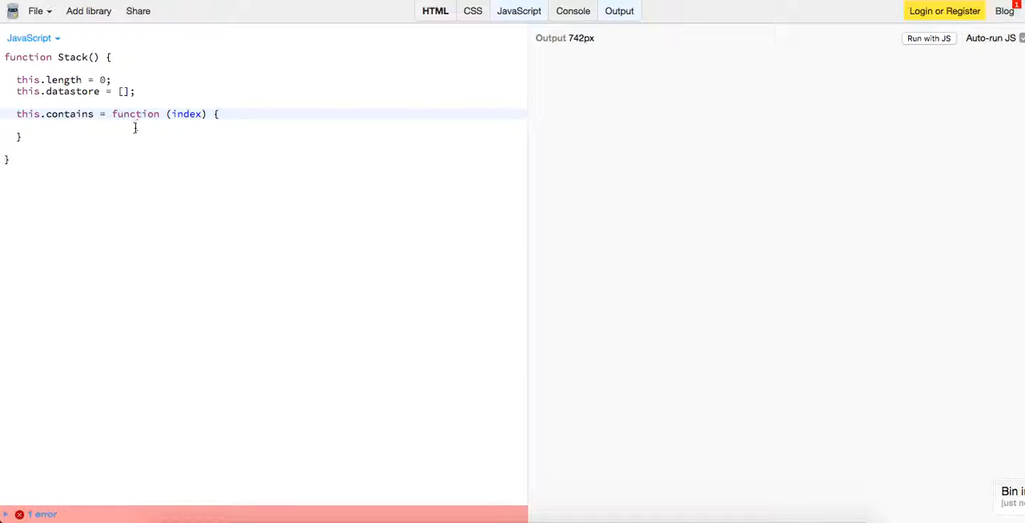
text(value)
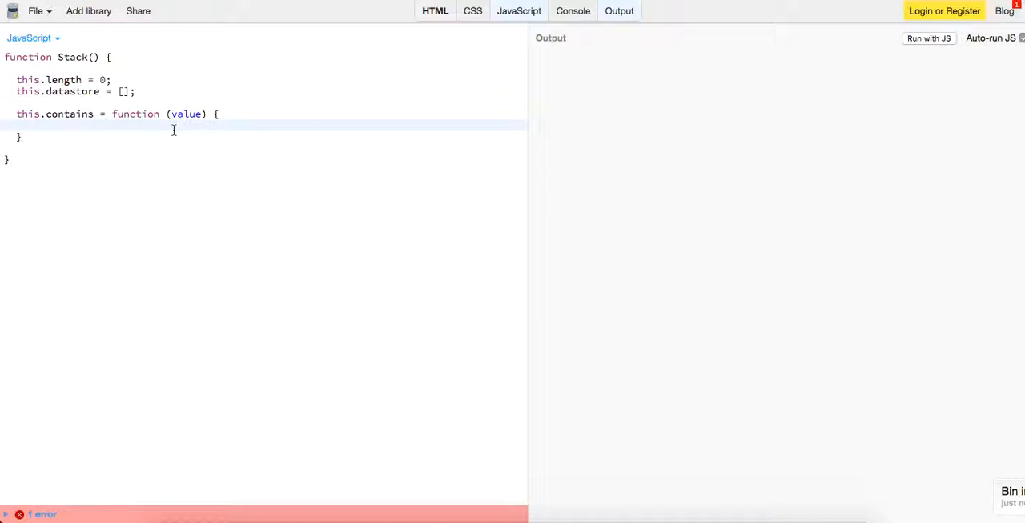
Step: Loop over this.datastore with forEach, returning whether each item === value
text(this.dat)
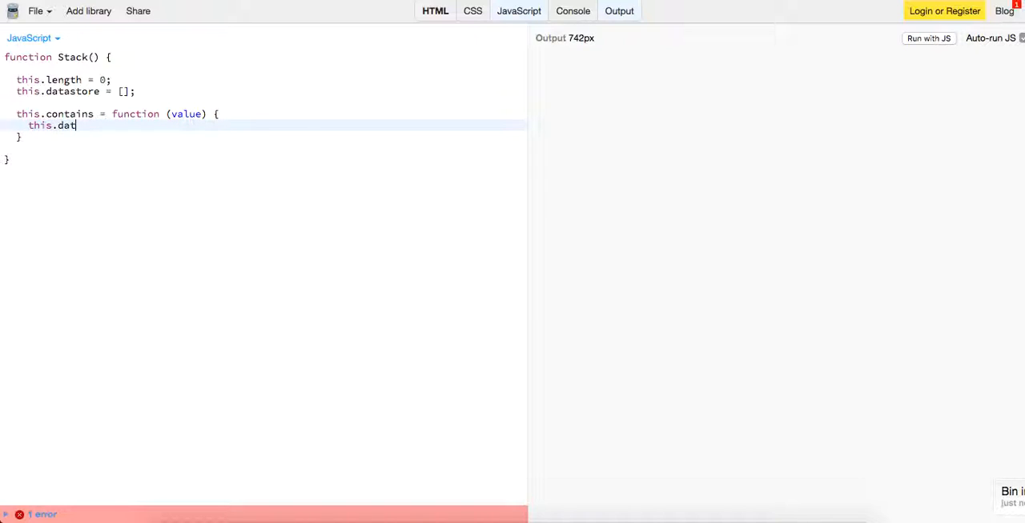
text(astore.f)
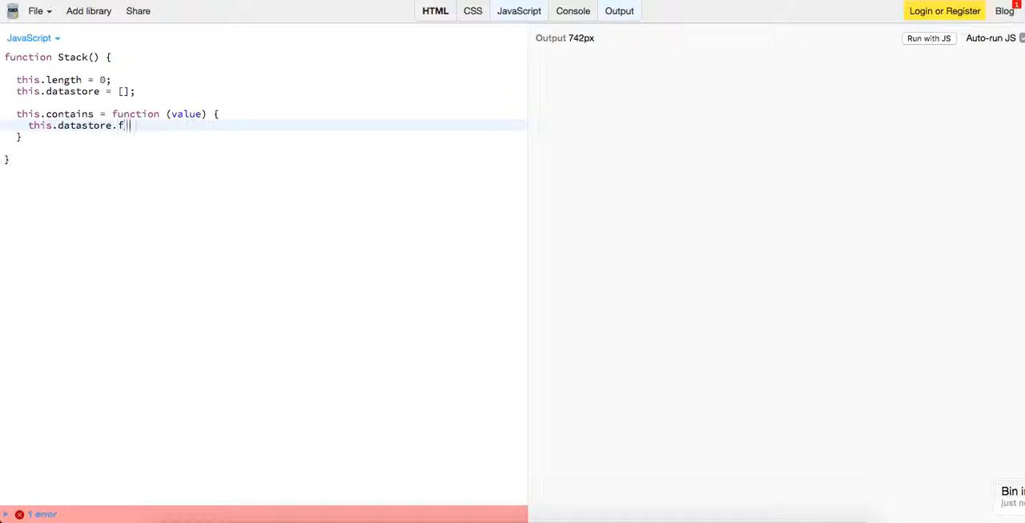
key(Backspace)
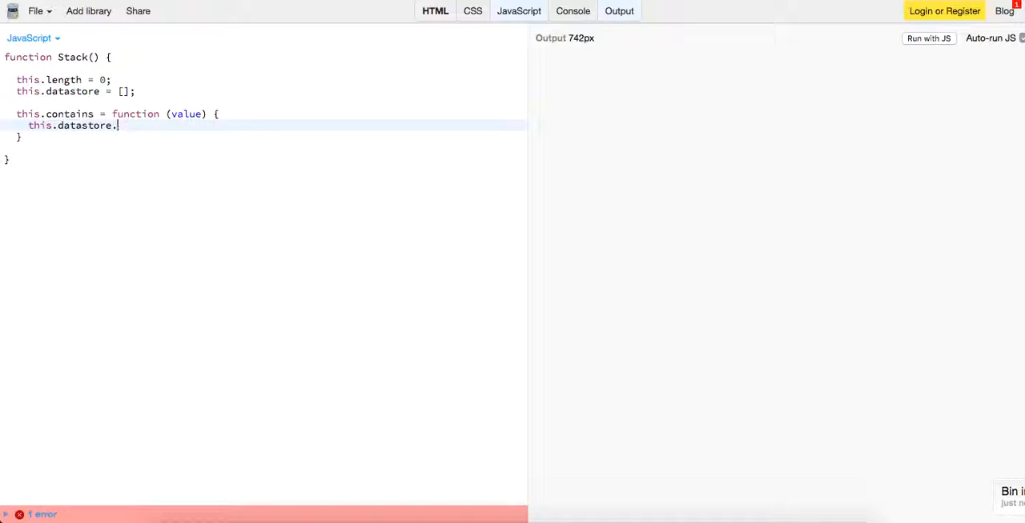
text(forEach(function()
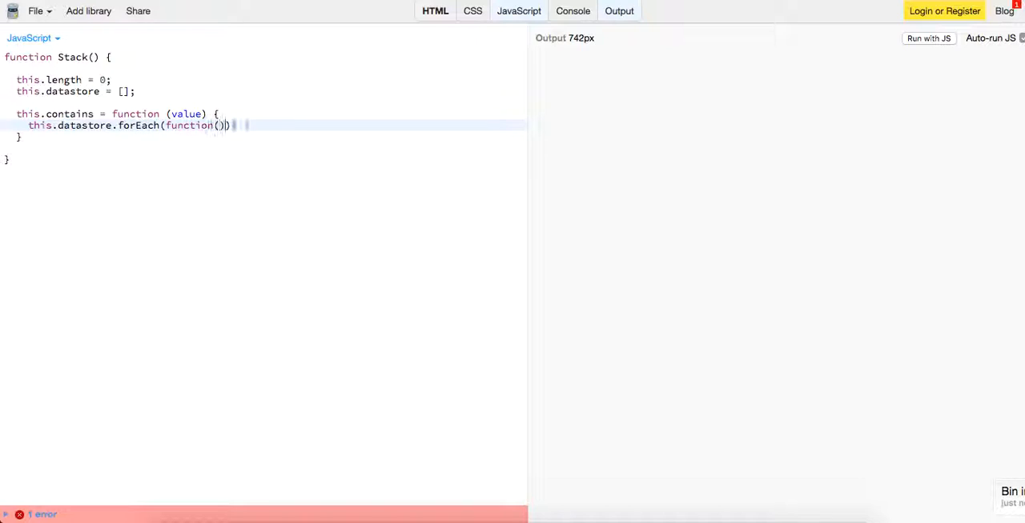
text(item){)
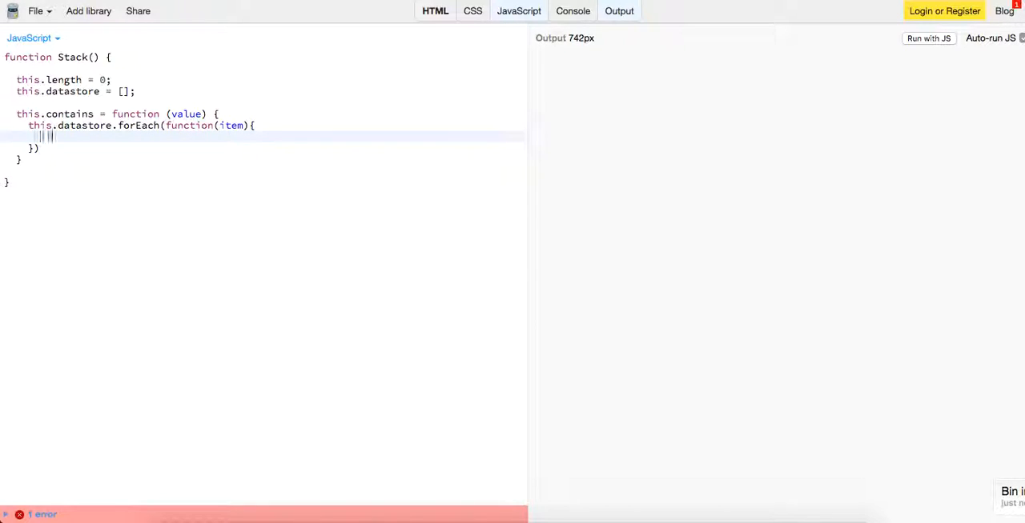
text(if())
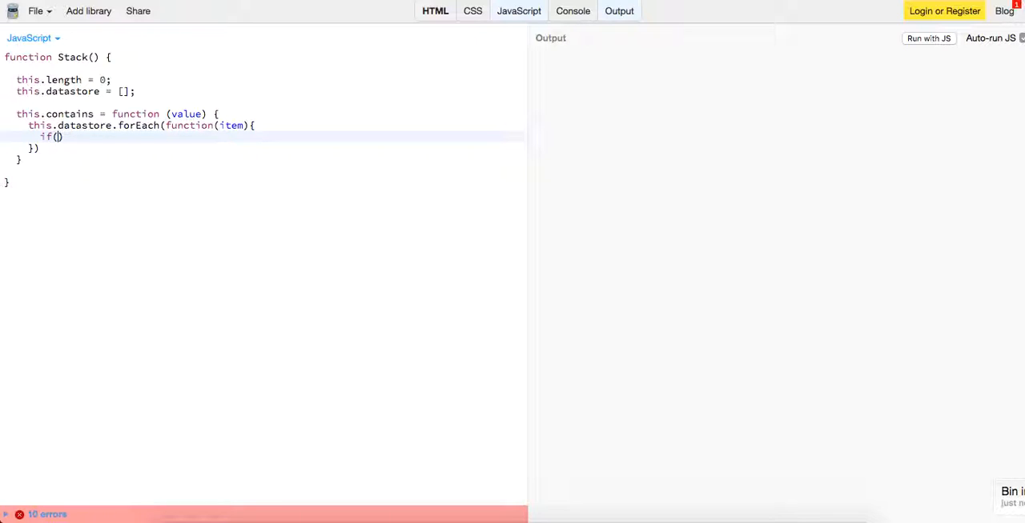
text(return item ===)
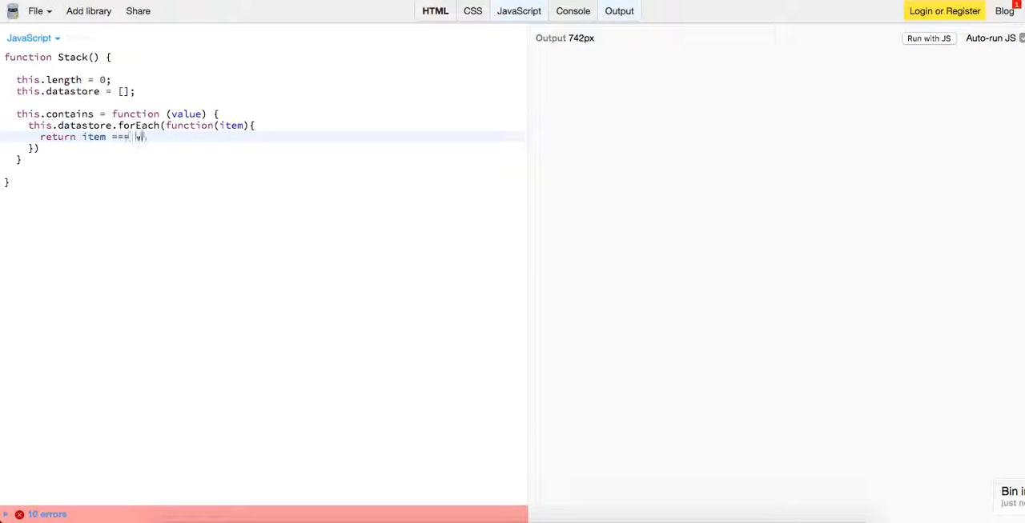
text(value;)
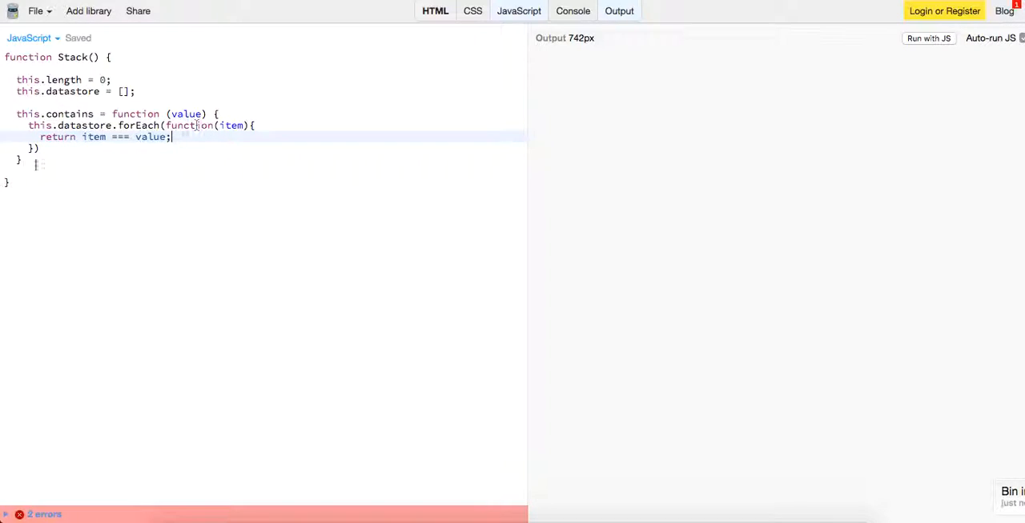
click(44, 515)
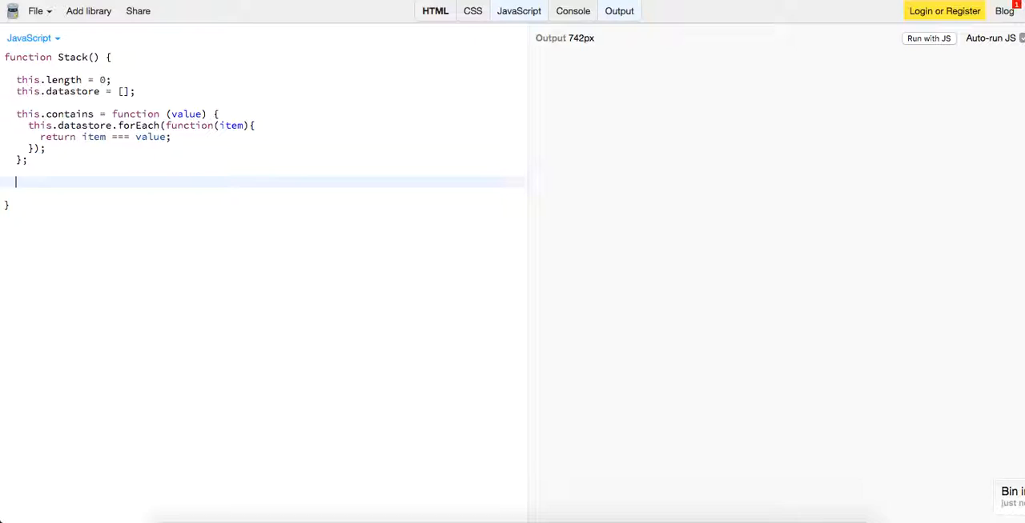
Step: Write this.add = function(value) pushing value onto datastore and incrementing this.length
text(this.)
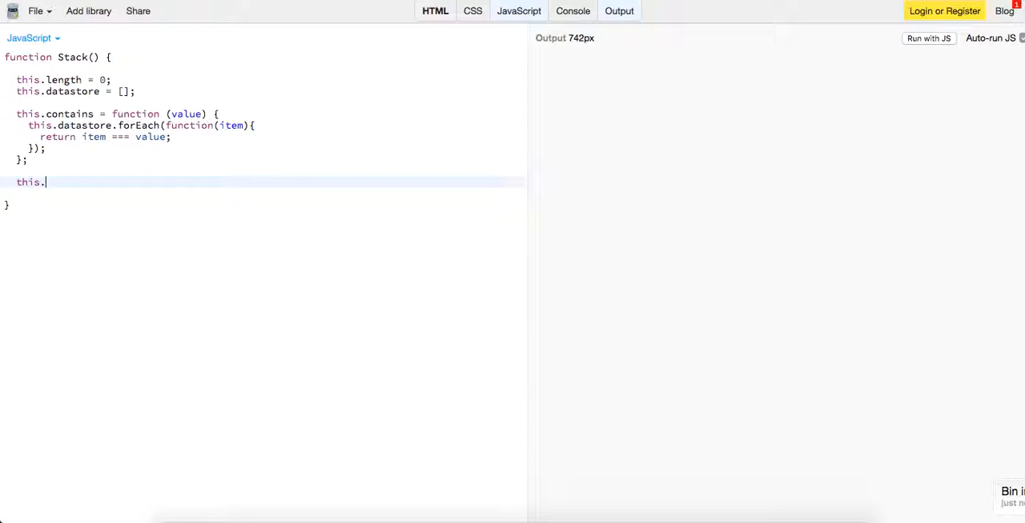
text(add = f)
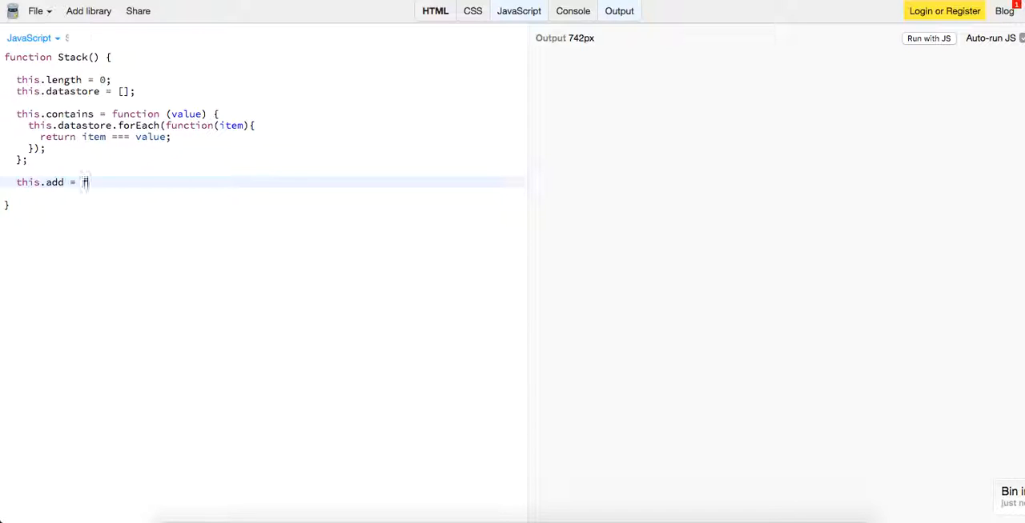
text(unction(){)
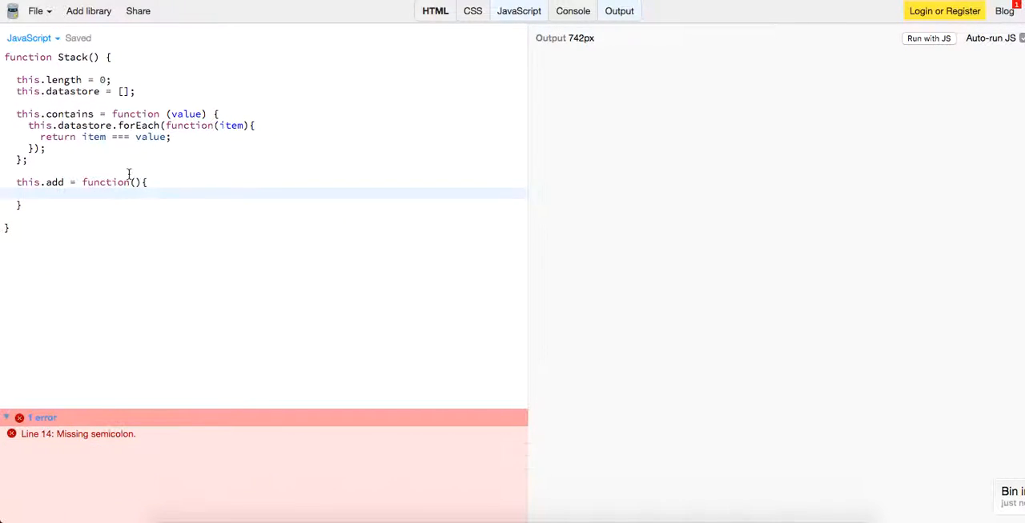
text(value)
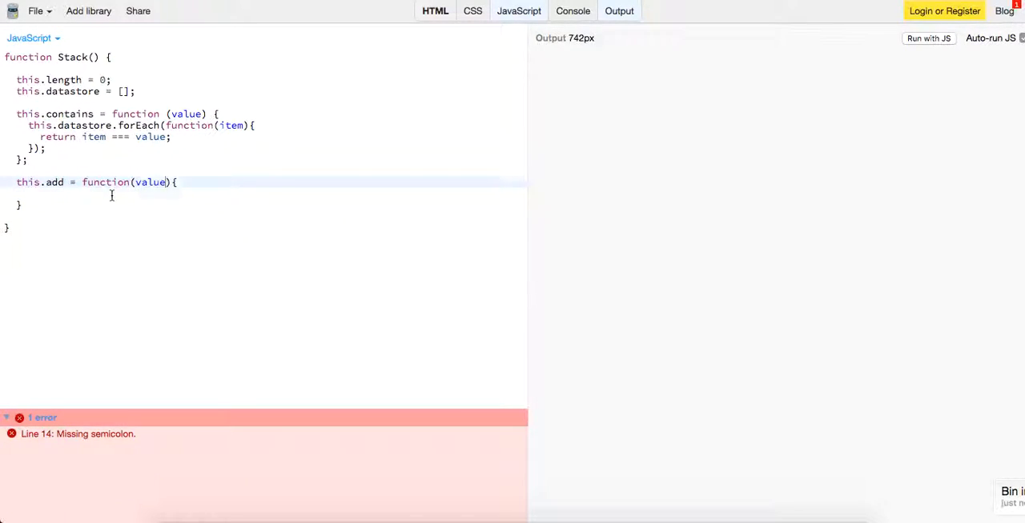
text(this.datastore.push(va)
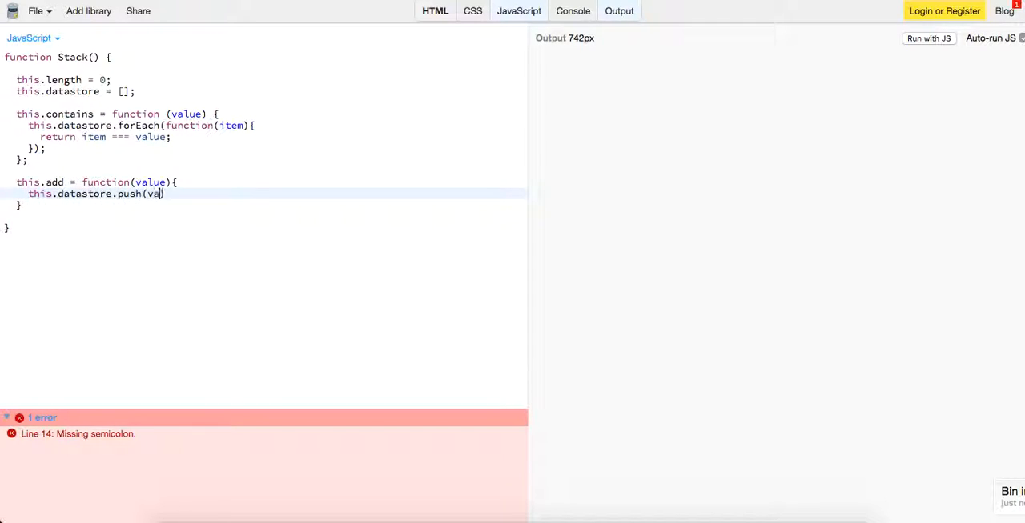
text(lue);)
text(this)
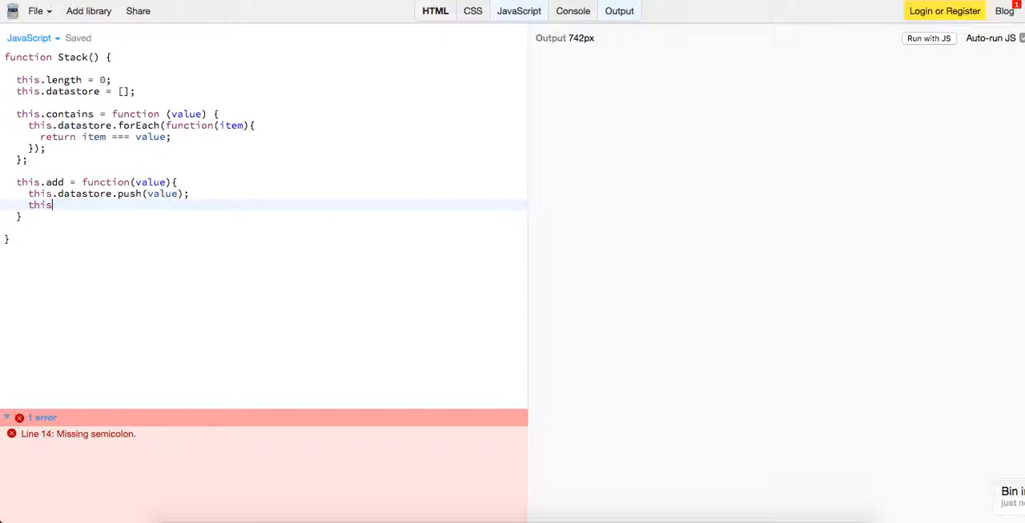
text(.length+)
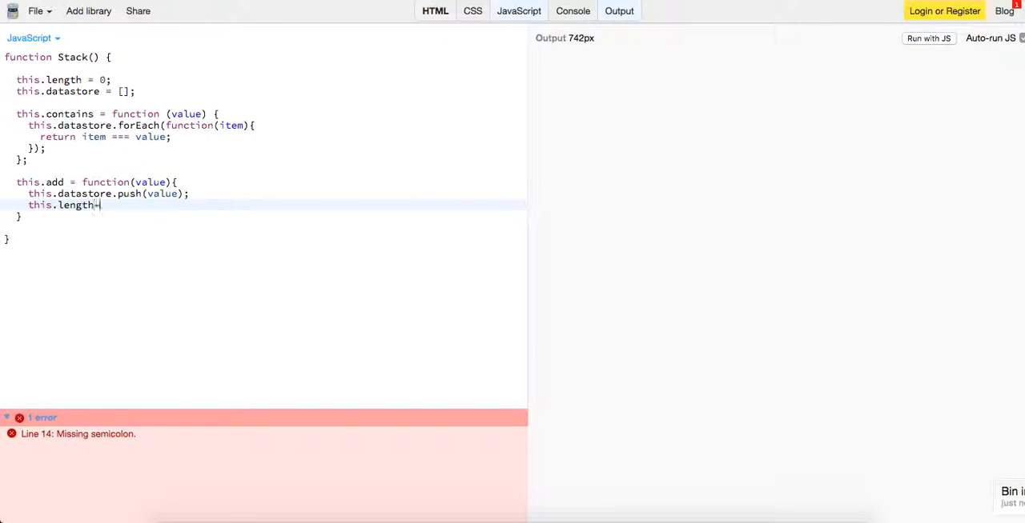
text(+;)
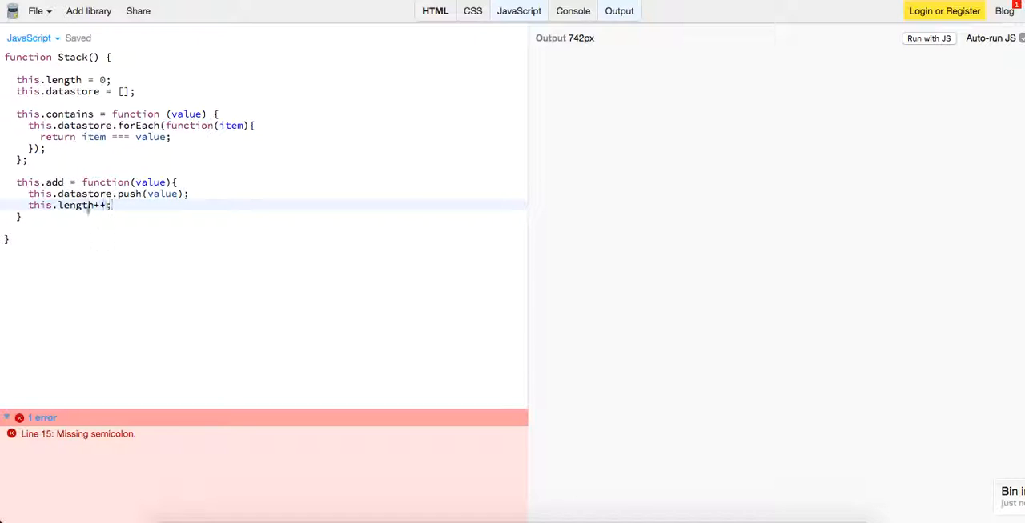
text(;)
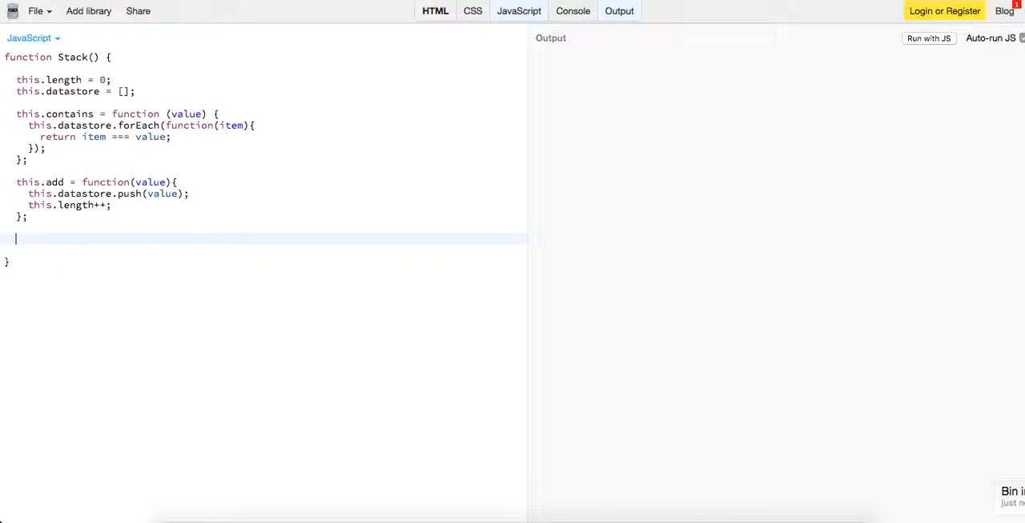
Step: Write this.isEmpty = function(){ return this.length === 0; }
text(this.is)
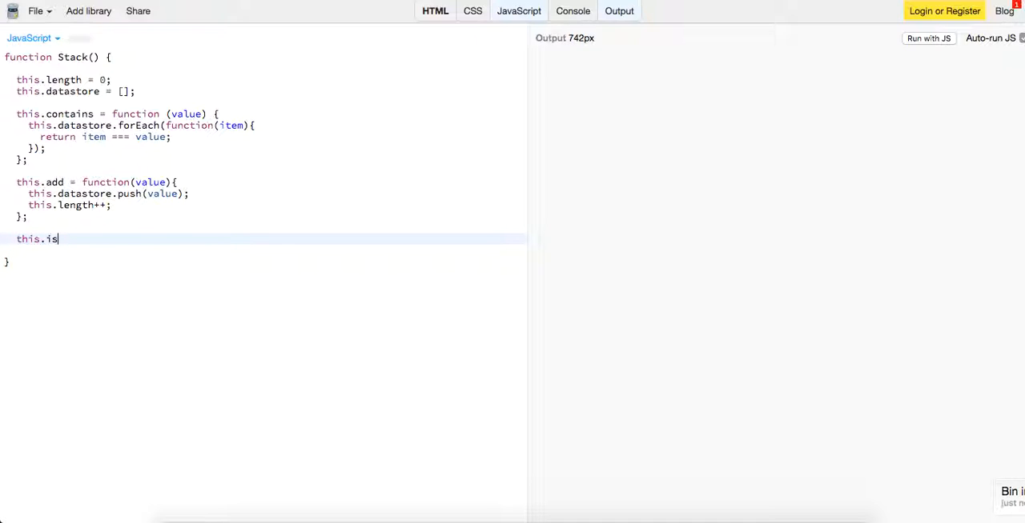
text(Empty =)
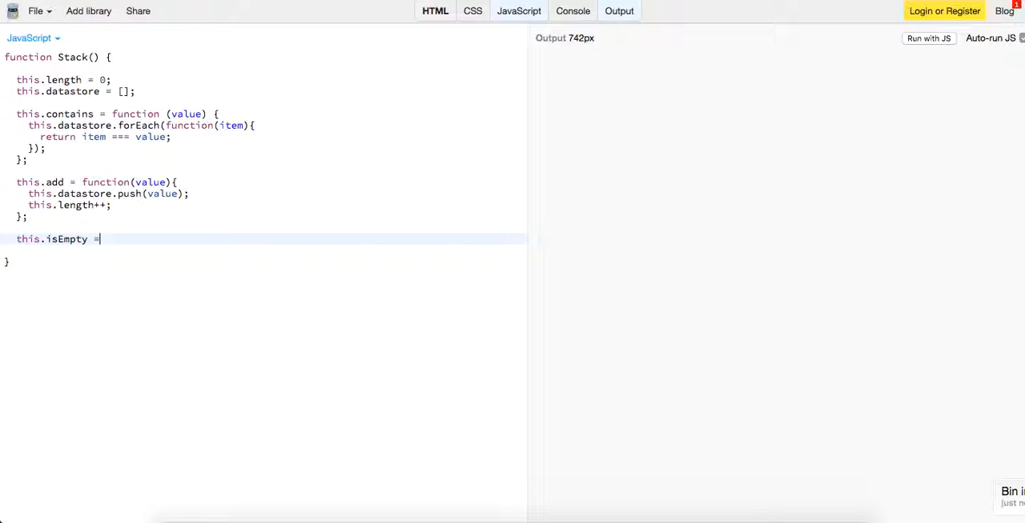
text(fu)
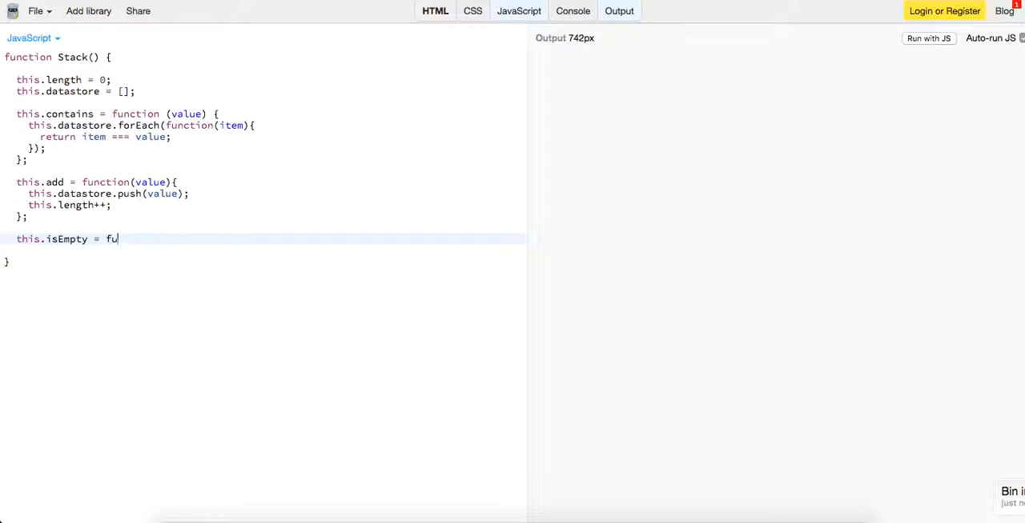
text(nction(){})
text(return)
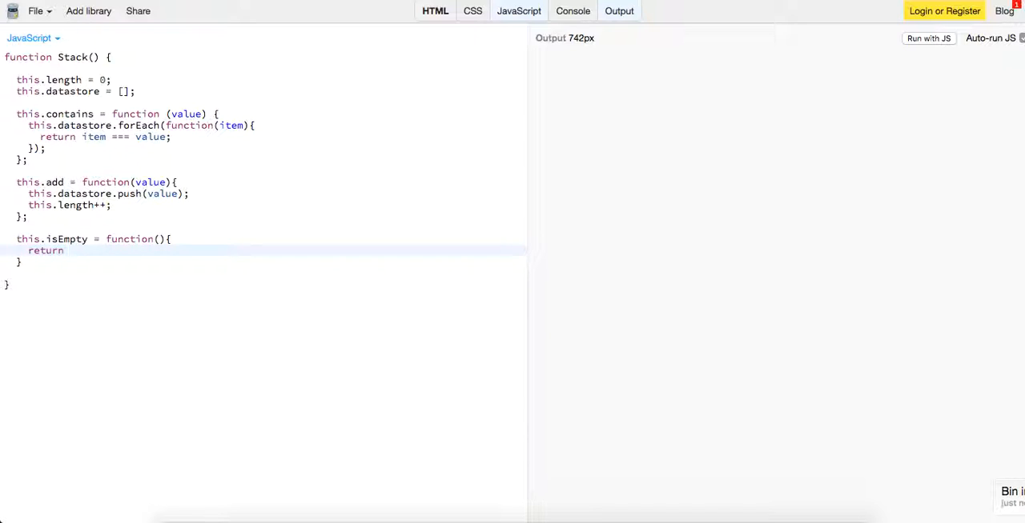
text(this.datastore)
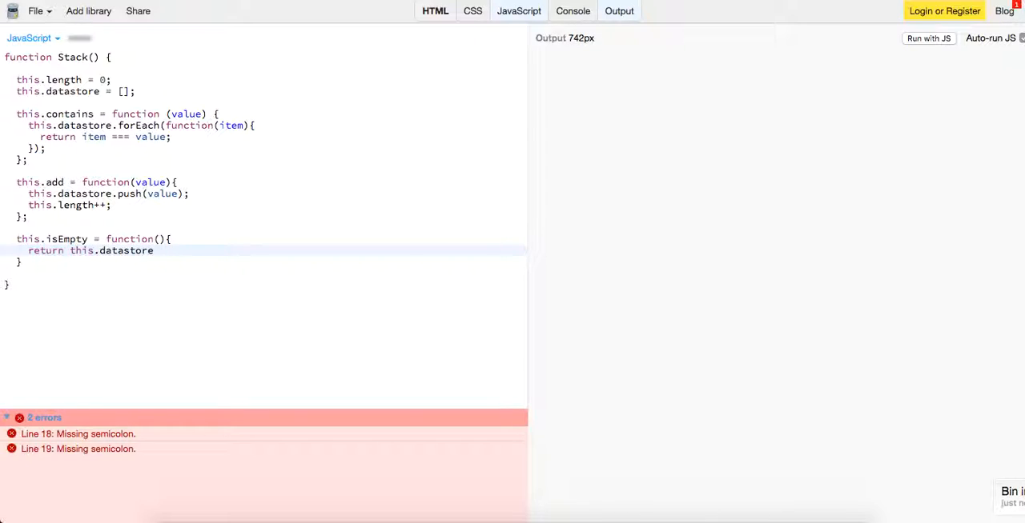
key(Backspace)
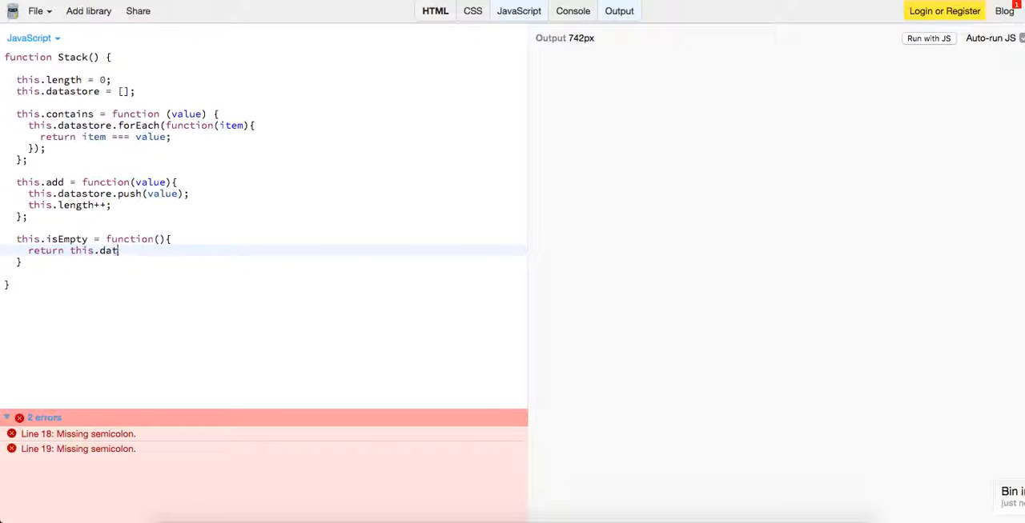
text(this.length ==)
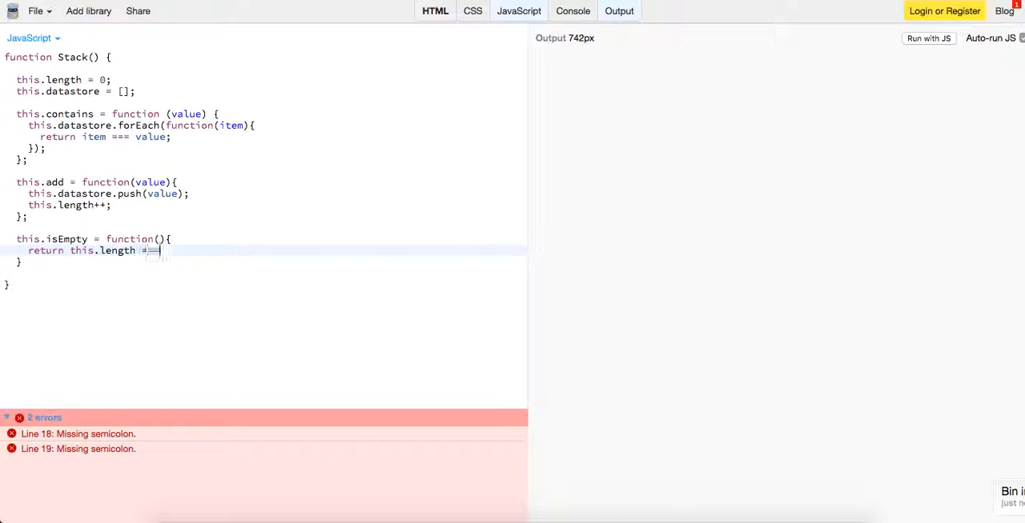
text(== 0;)
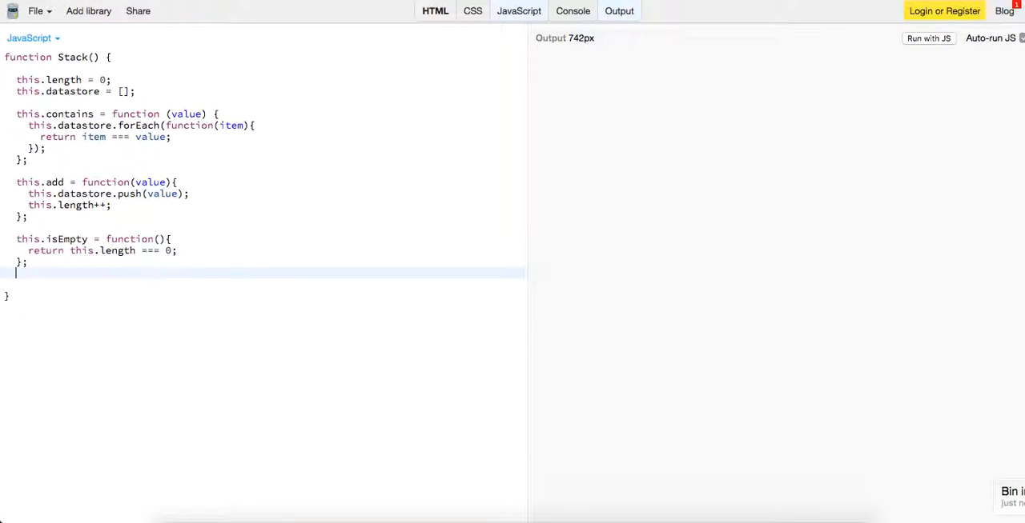
Step: Declare this.remove = function(value) inside Stack
text(this.)
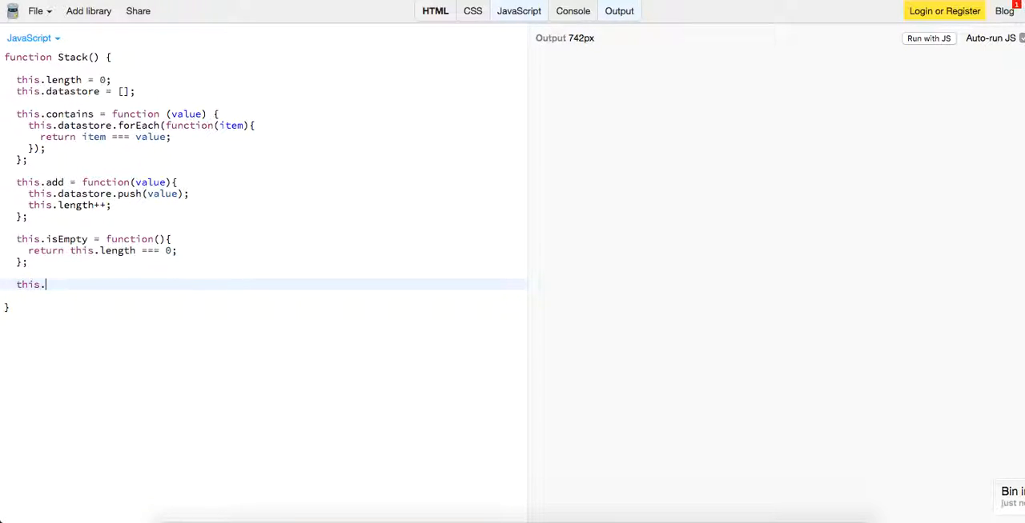
text(remov)
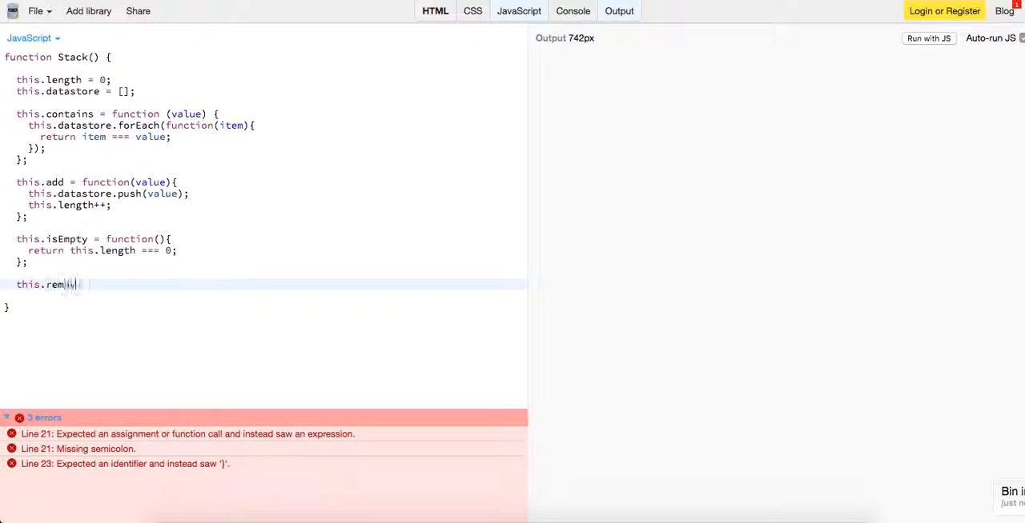
text(ove = function())
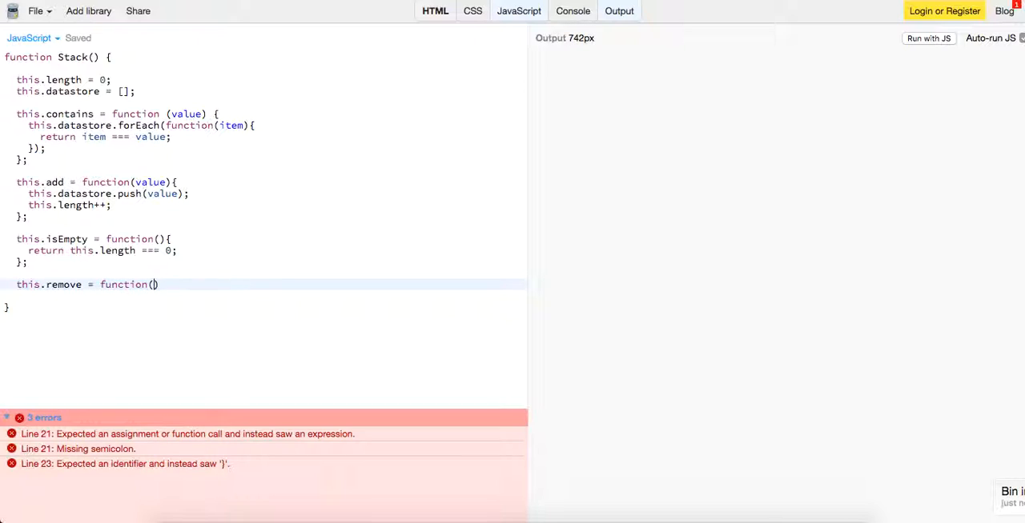
text(value){)
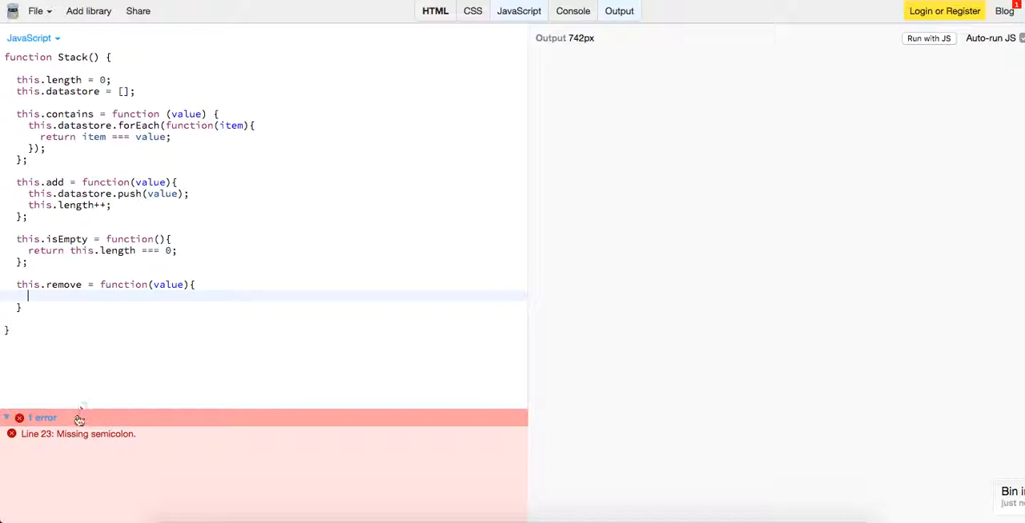
text(;)
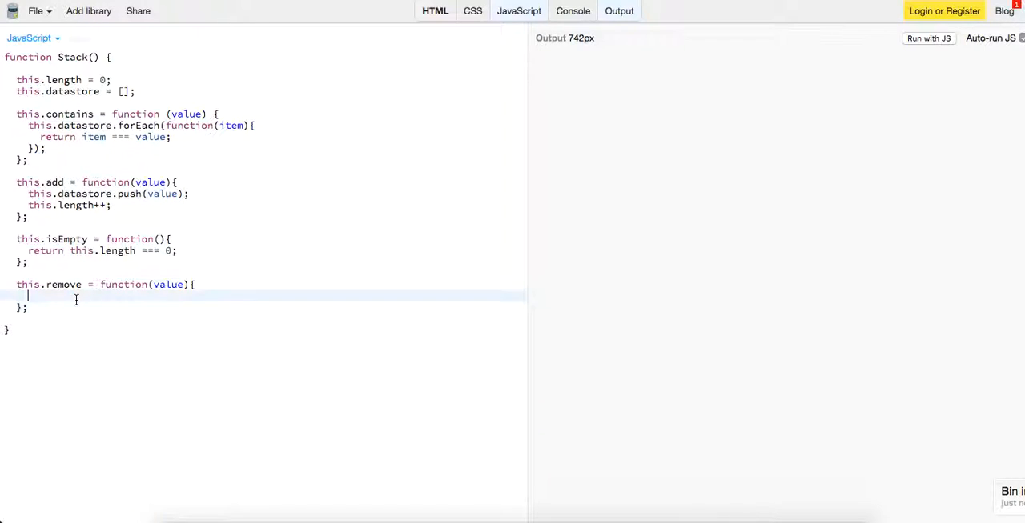
Step: Draft an if condition checking this.length inside remove
text(for(vae)
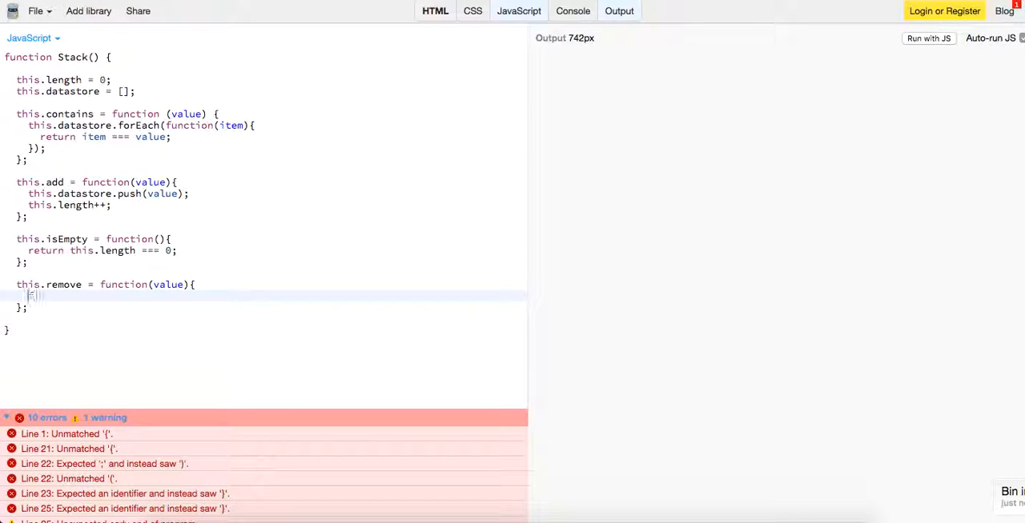
text(if(this.leng)
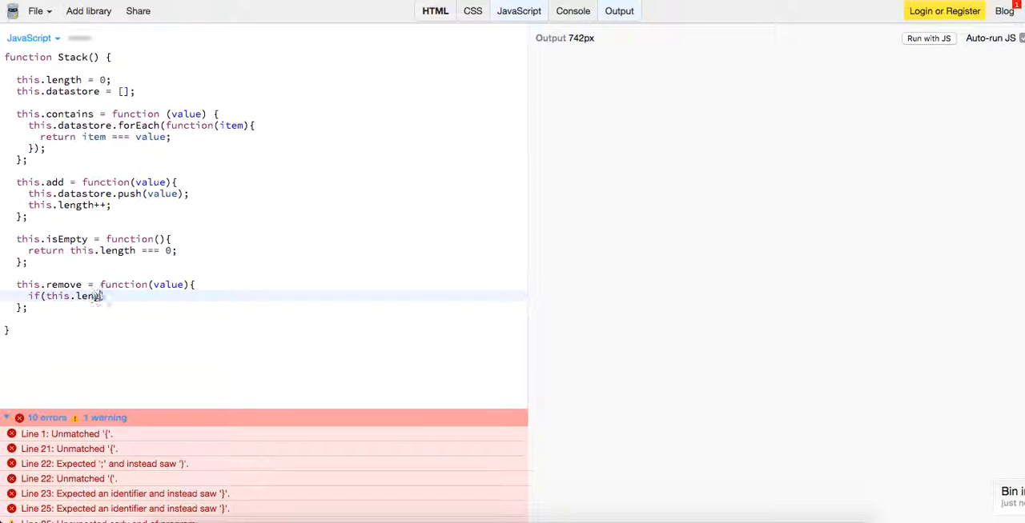
text())
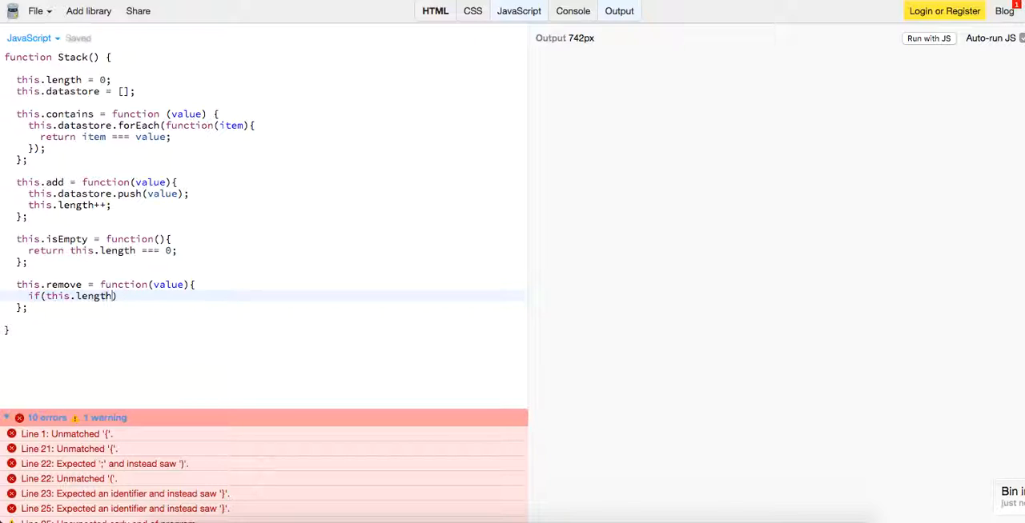
text(&& this)
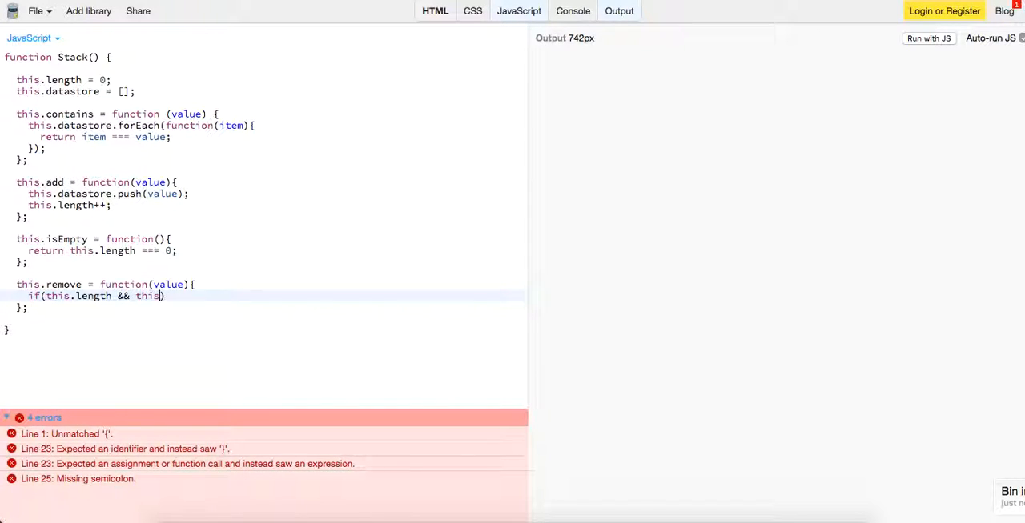
text(.length > 1)
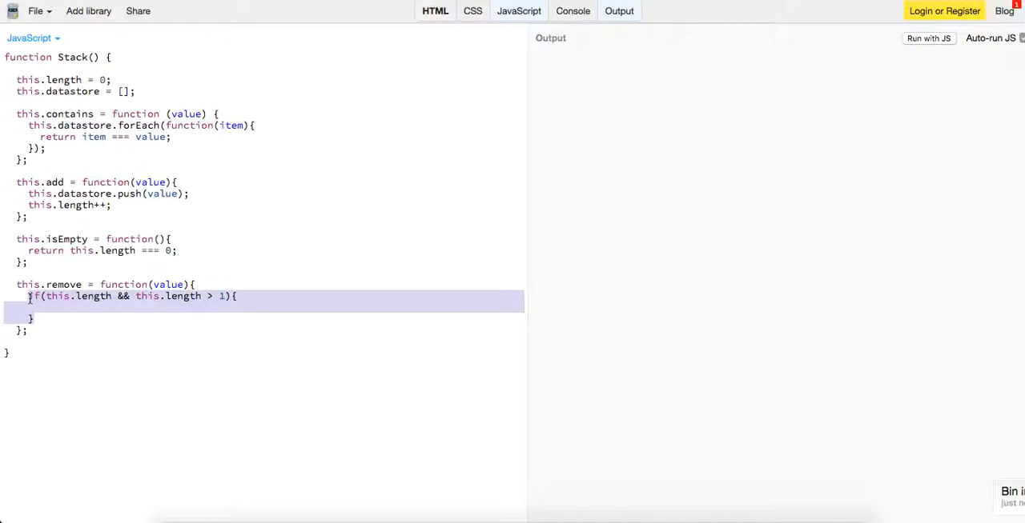
Step: Write a for loop with an if testing each indexed element === value
text(for(val)
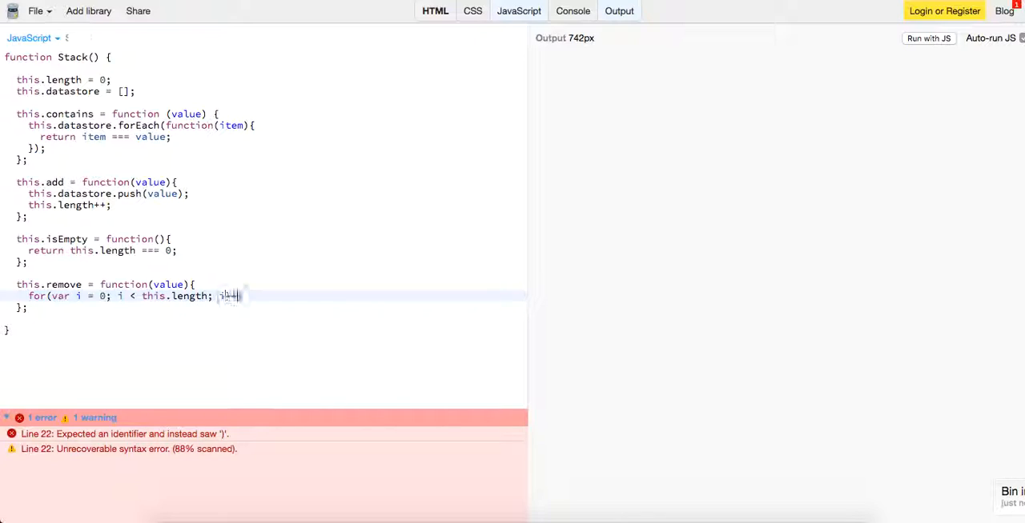
text(i++){)
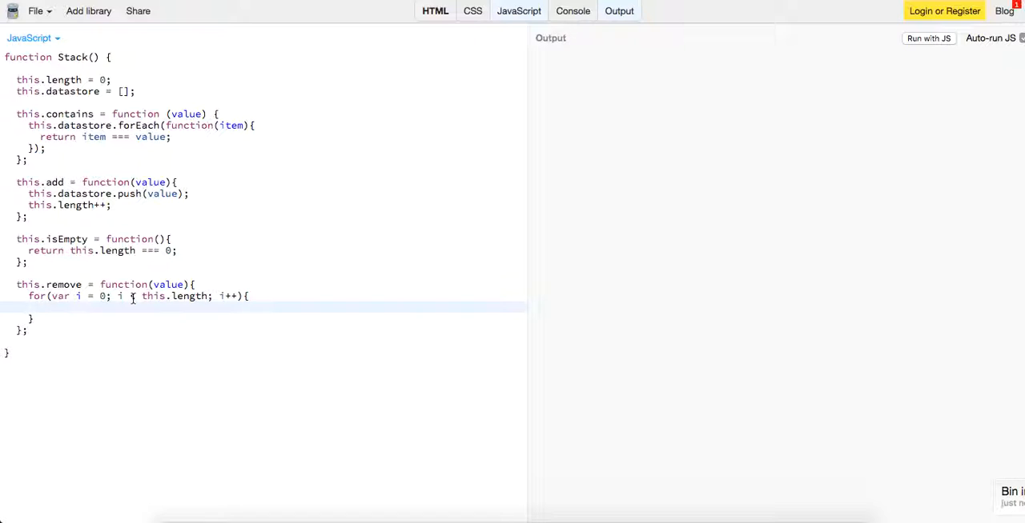
text(if())
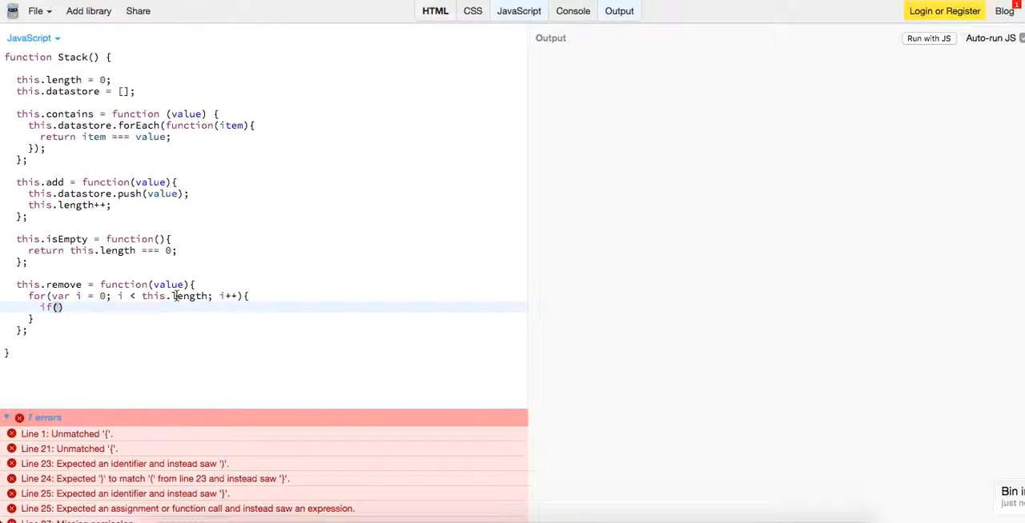
text(this.length)
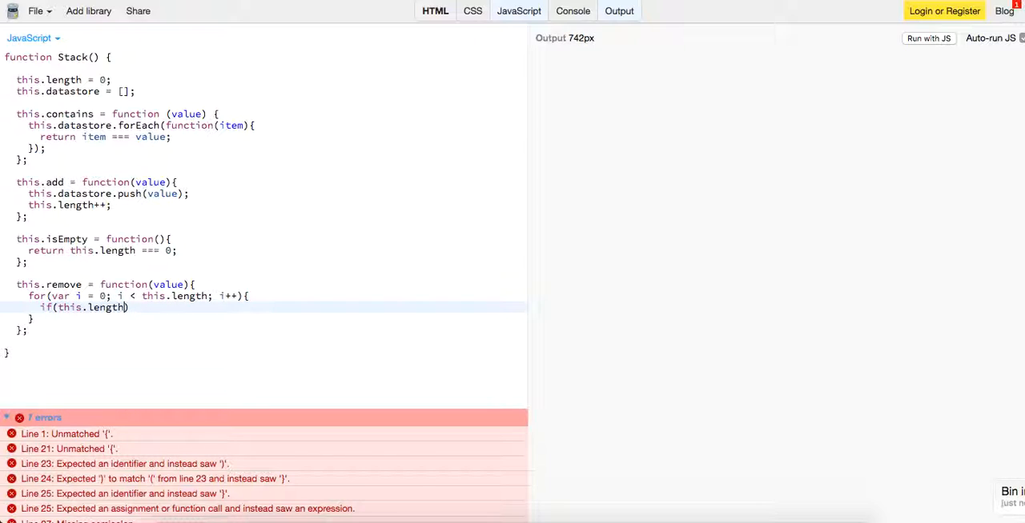
text([])
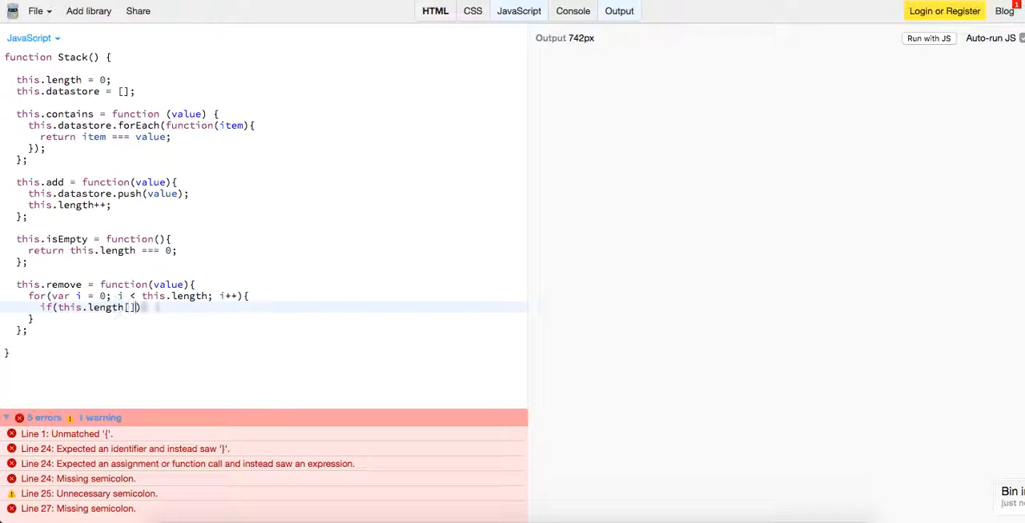
text(i)
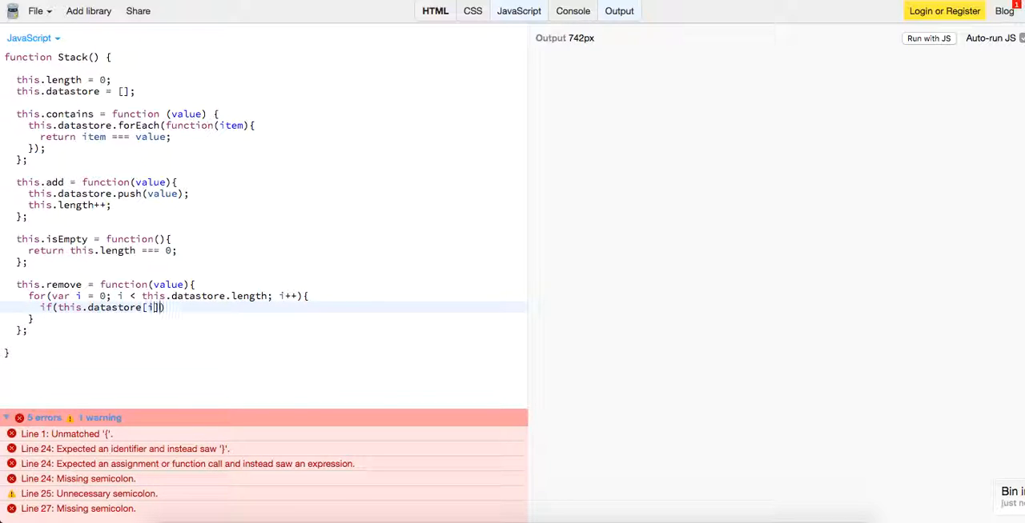
text(=)
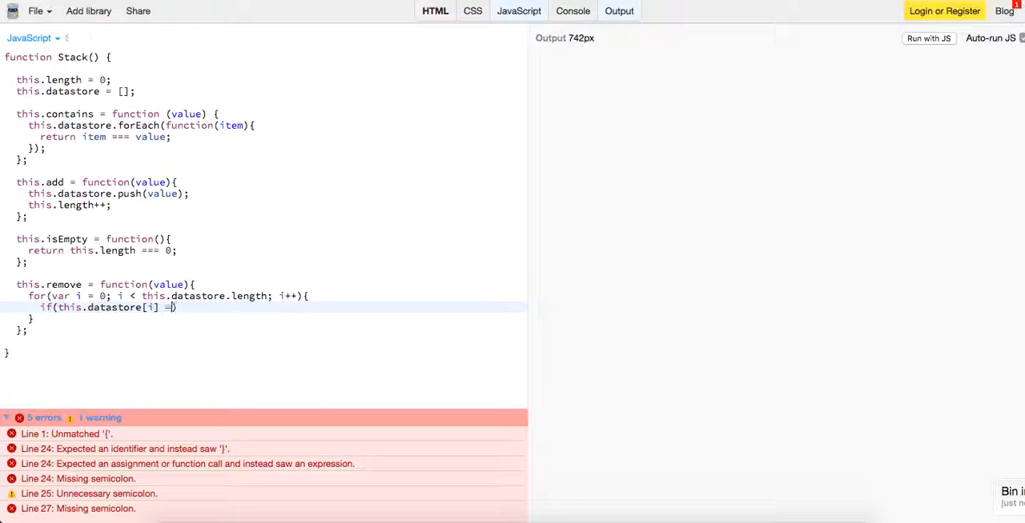
text(== value){)
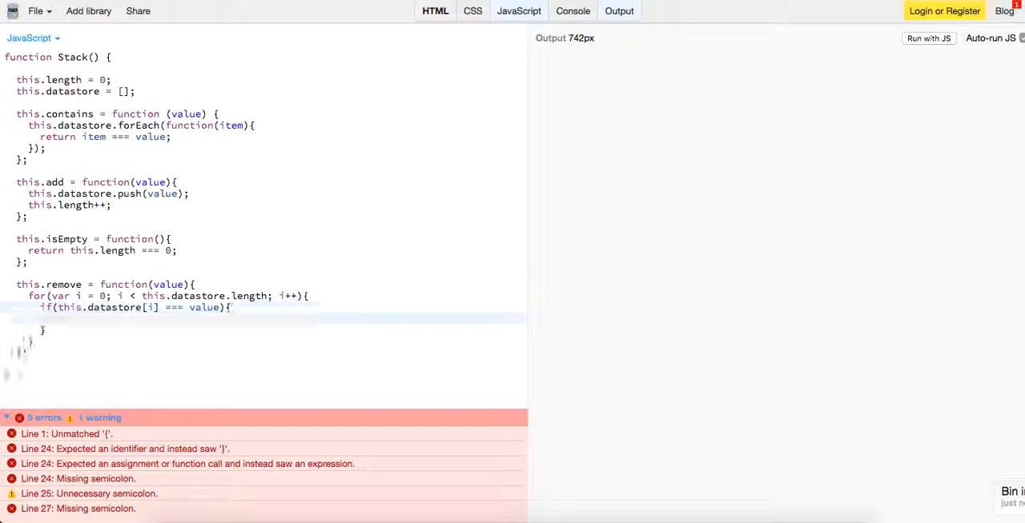
Step: Call splice on this.datastore[i] inside the if to remove the match
text(this.d)
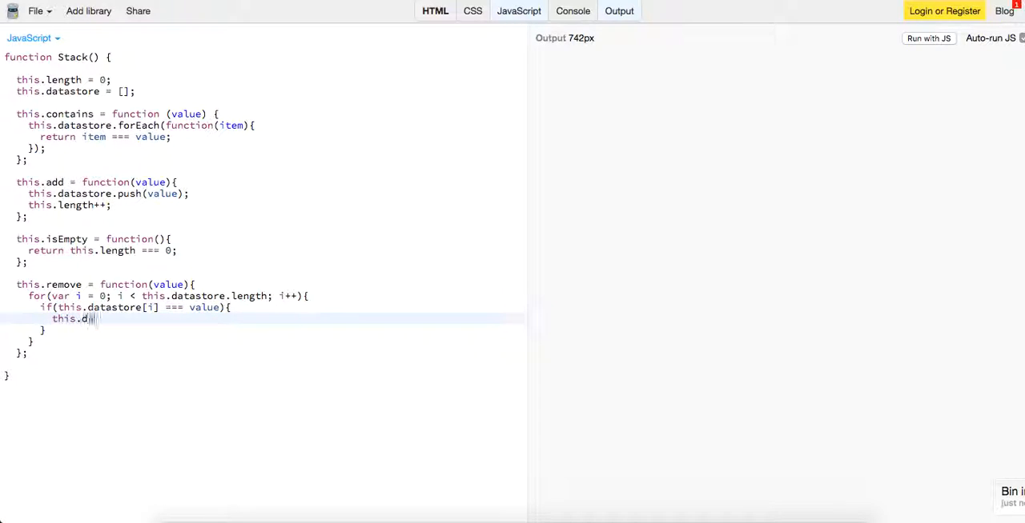
text(atastore[i])
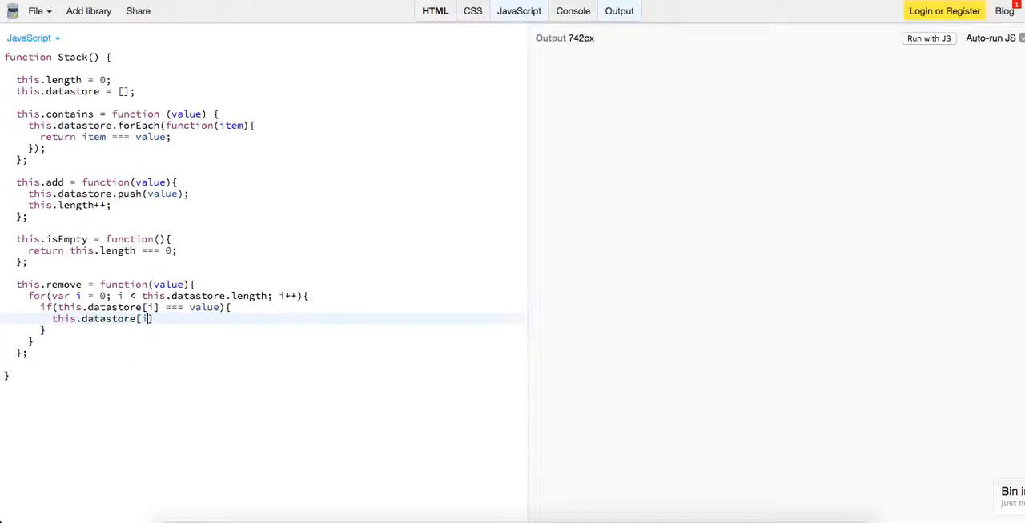
text(.splice)
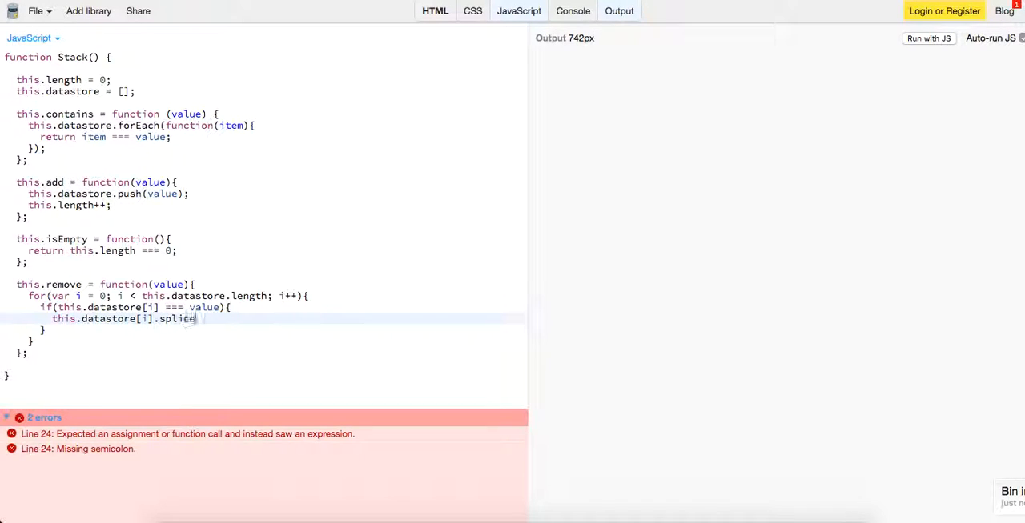
text((1,))
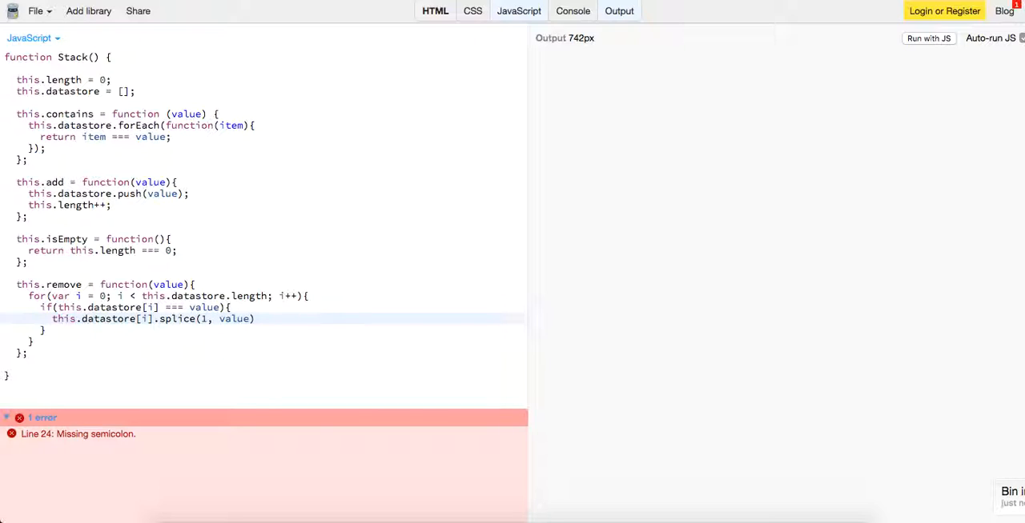
text(;)
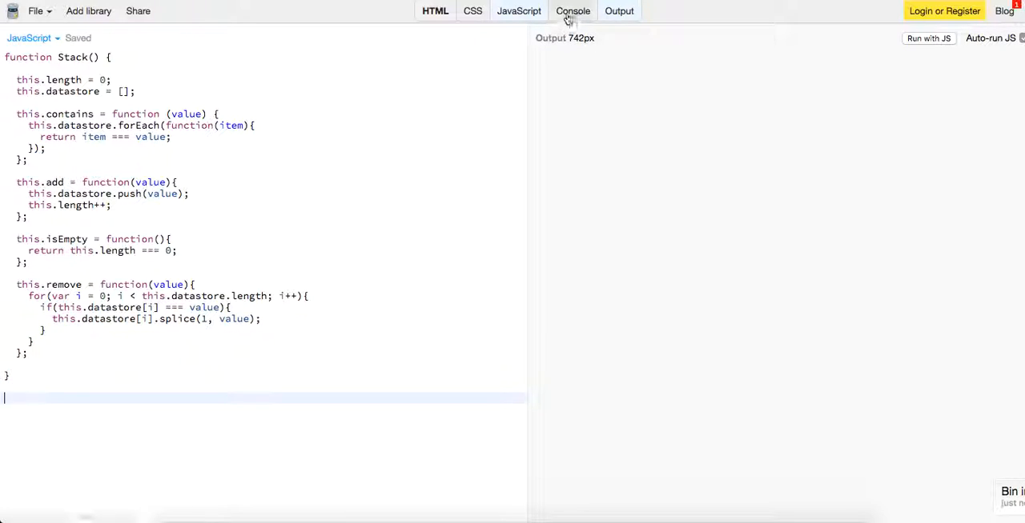
Step: Show the Console and create var stack1 = new Stack();
click(573, 10)
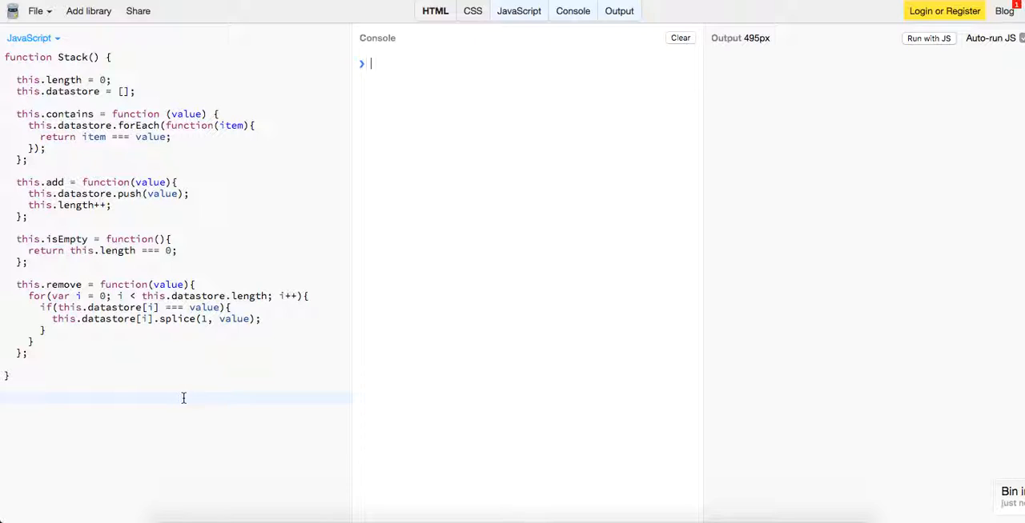
text(var stack1 = new)
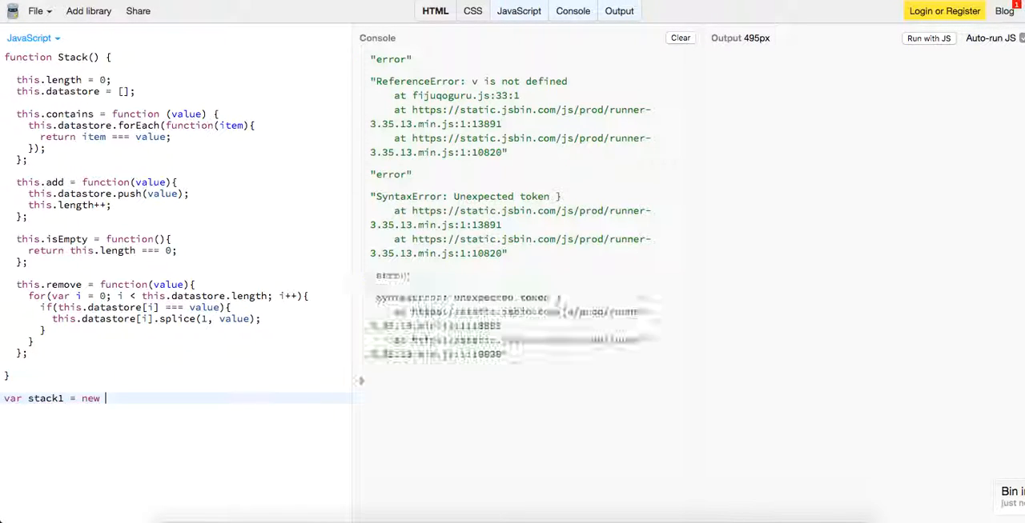
text(Stack())
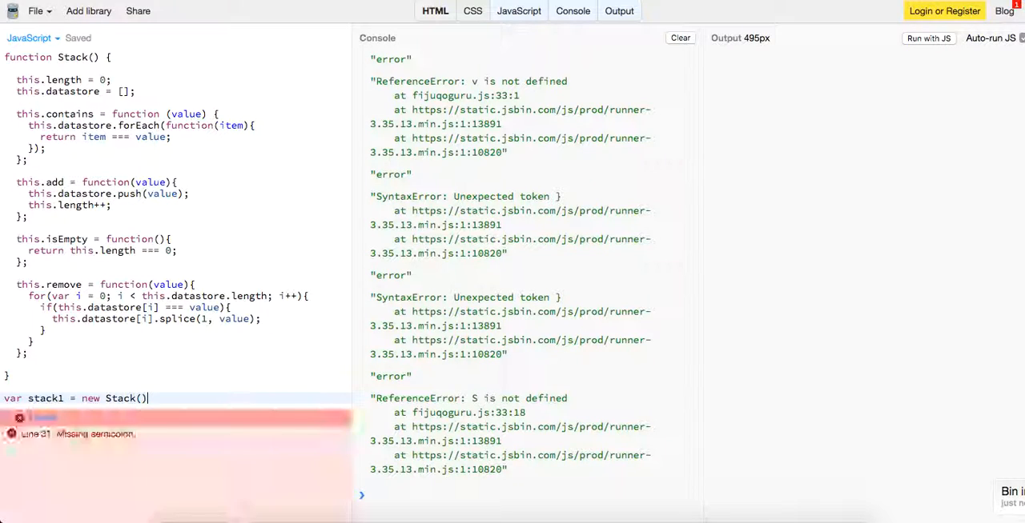
text(;)
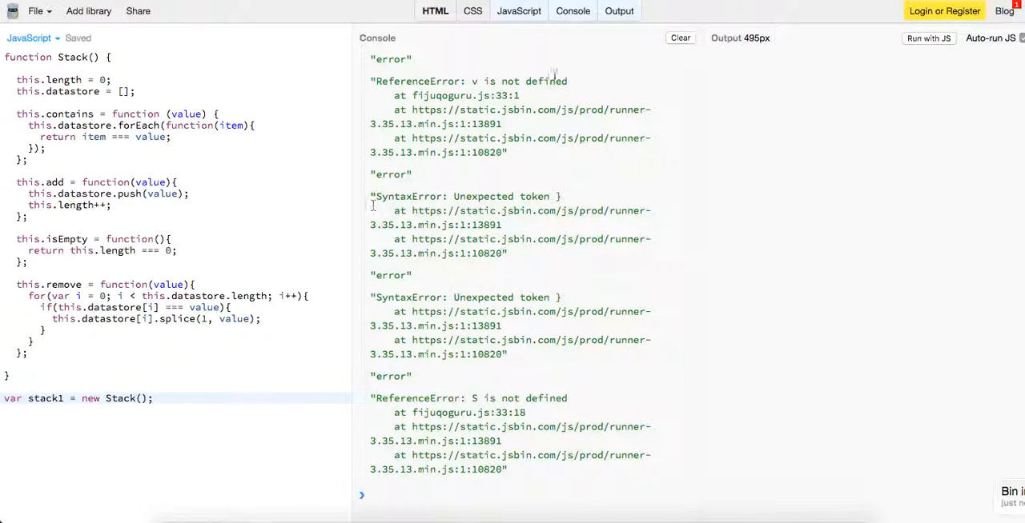
Step: Log stack1.isEmpty() and clear old output so the console shows true
click(679, 38)
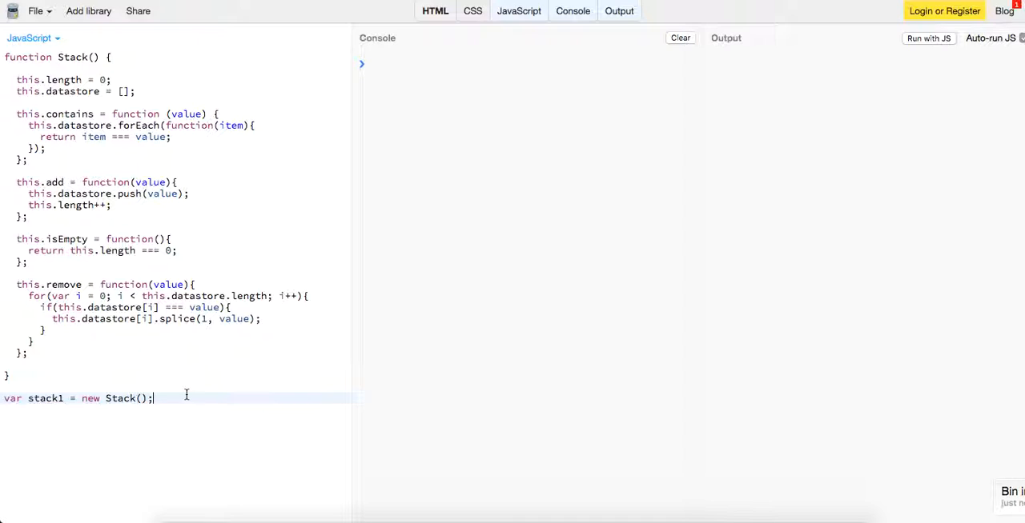
text(console.log(stack1.)
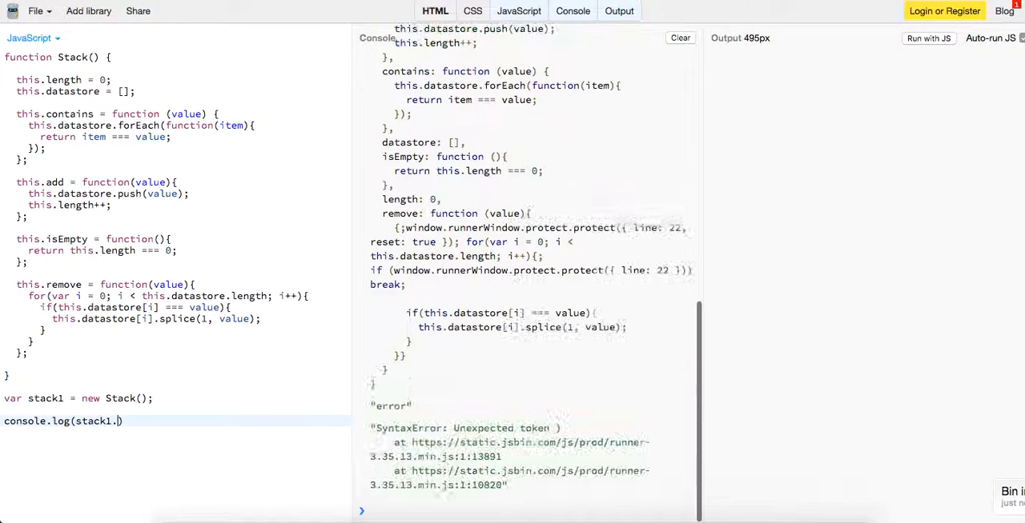
text(isEmpty()
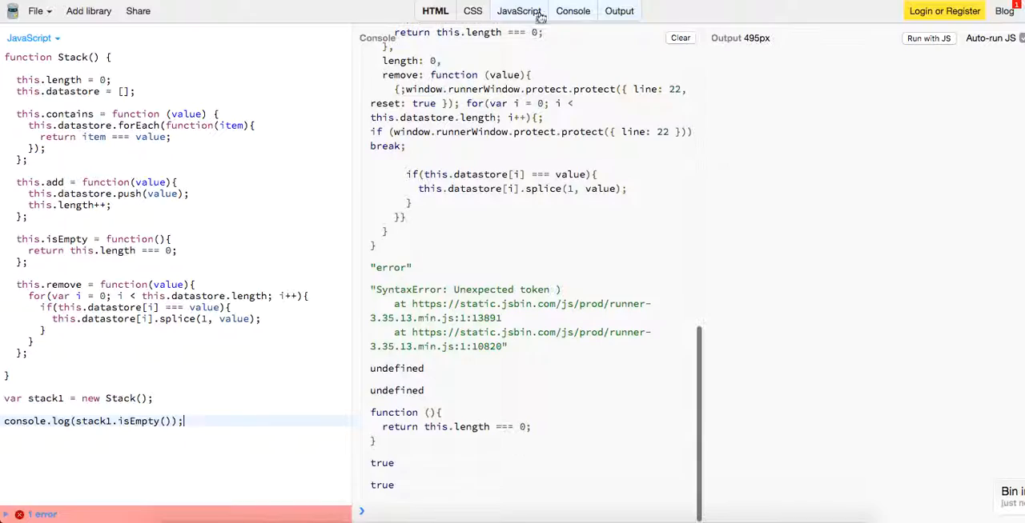
click(680, 37)
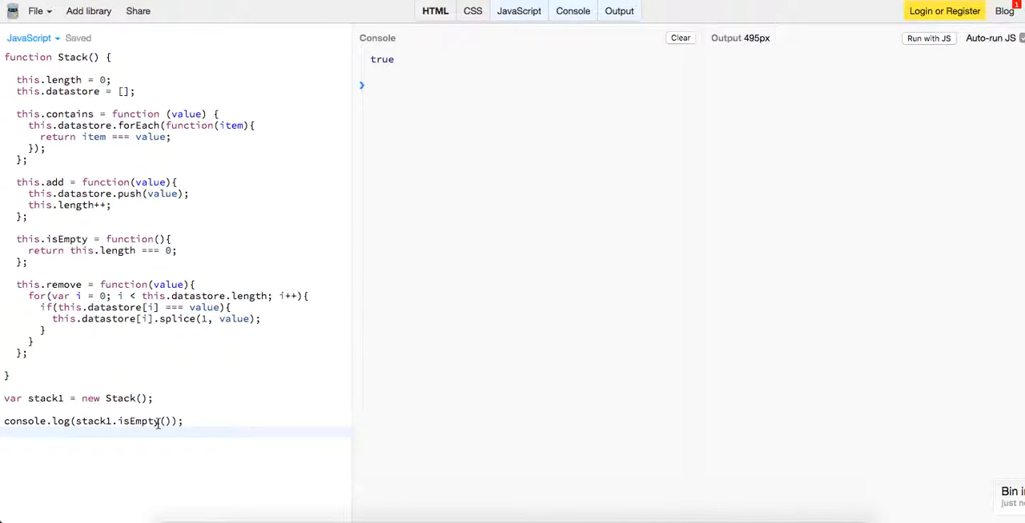
Step: Log stack1.add(2) and clear the console
text(conn)
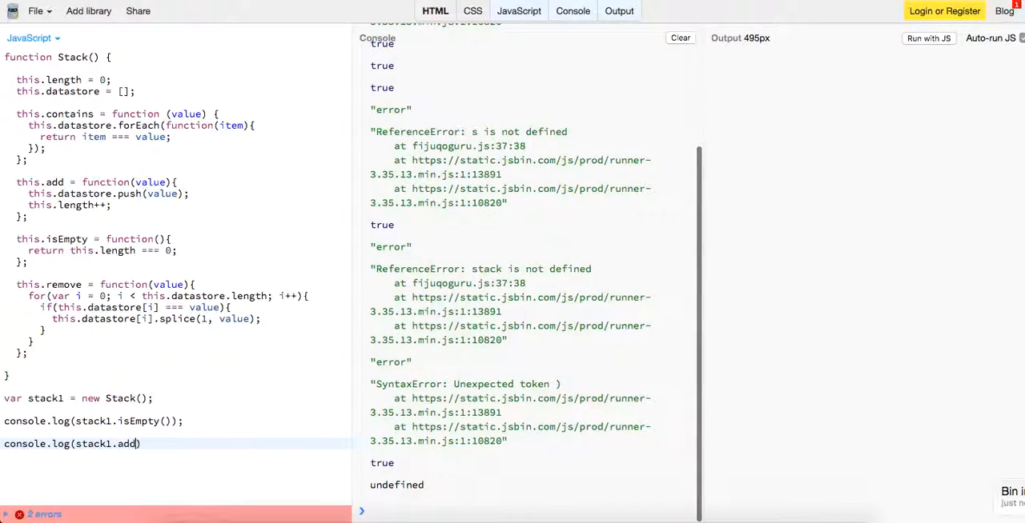
text((2));)
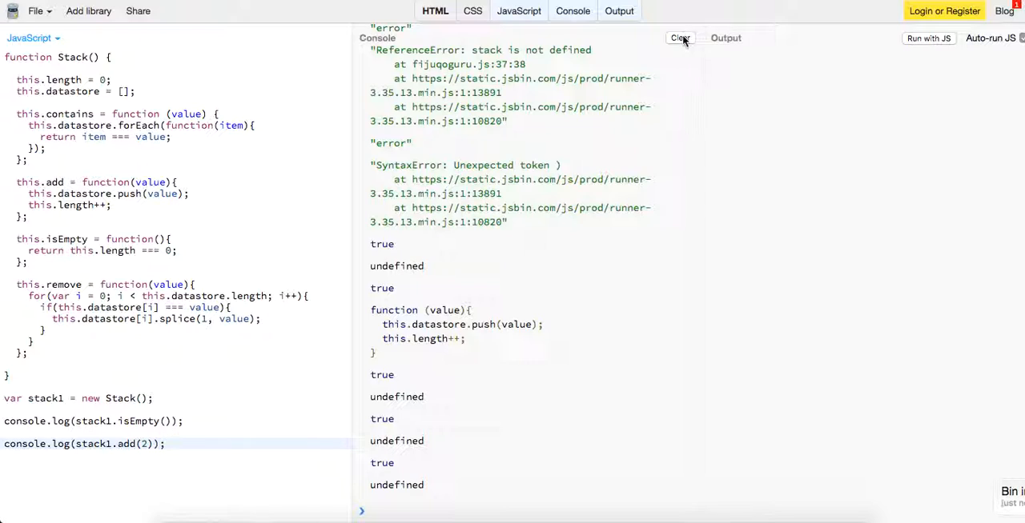
click(680, 37)
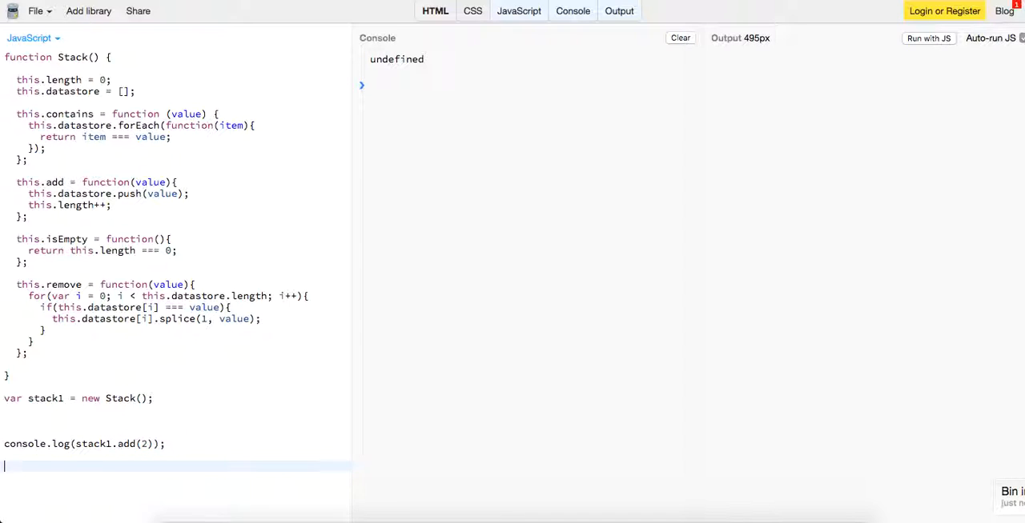
Step: Log stack1.isEmpty(), then change that log line to stack1.datastore
text(console.log(stack1.isEmpty());)
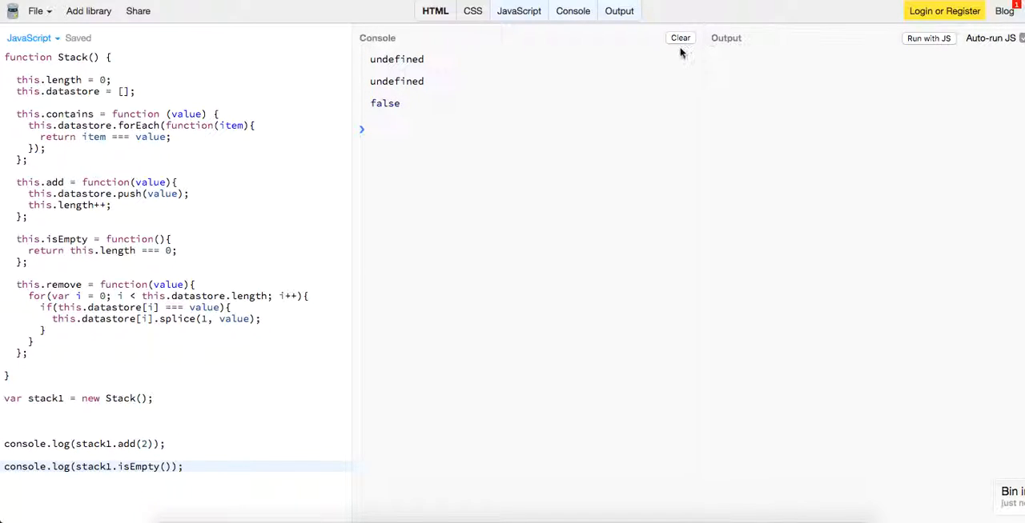
click(679, 37)
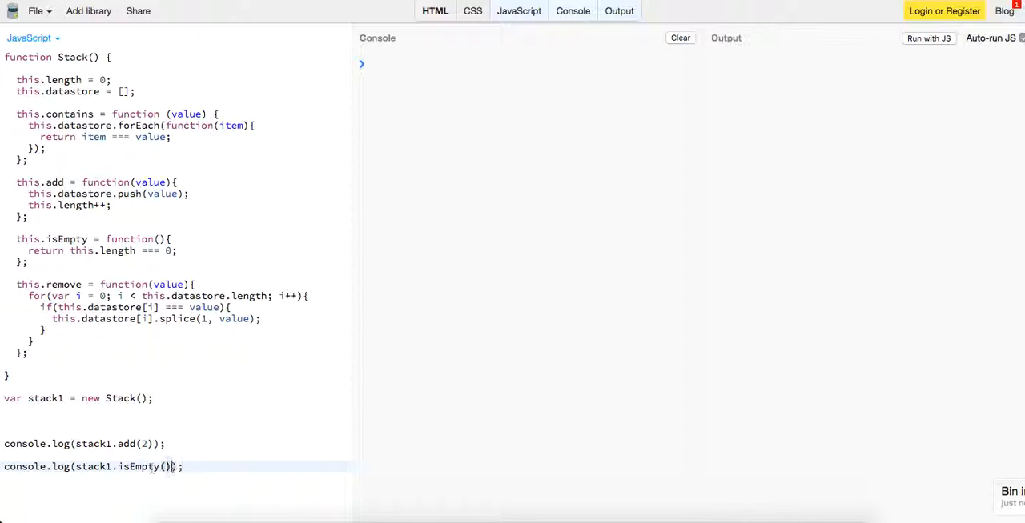
double_click(140, 467)
text(data)
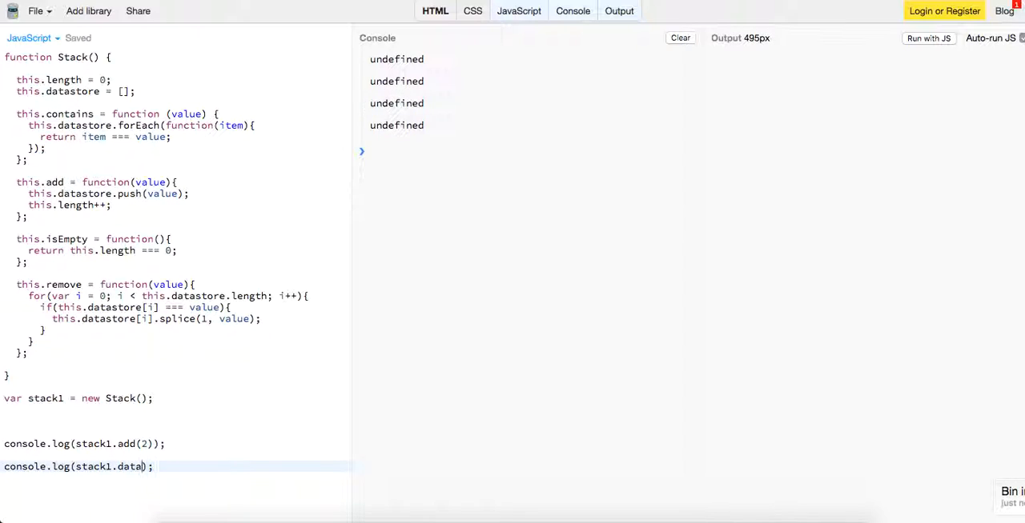
text(store)
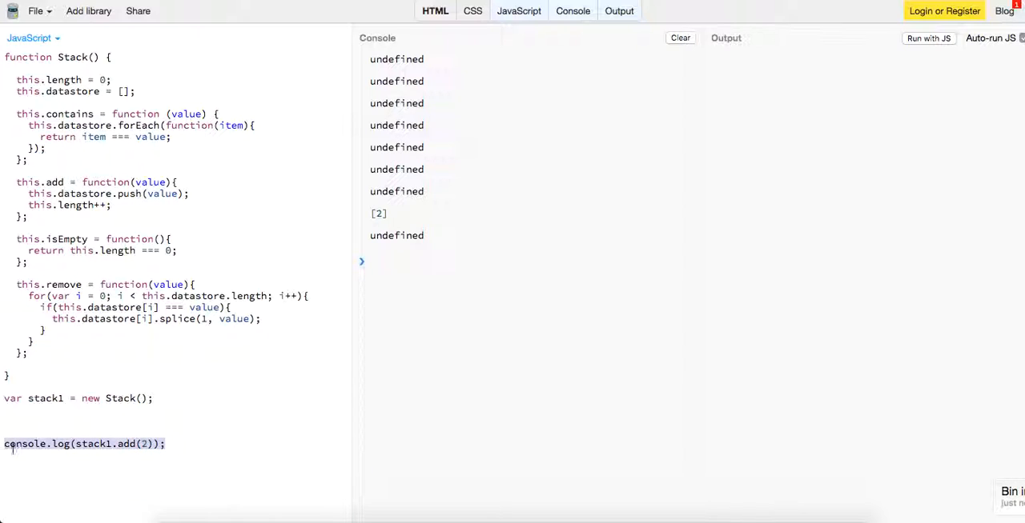
Step: Add a console.log(stack1.add(2)) line and start another console log line
text(console.log(stack1.add(2));)
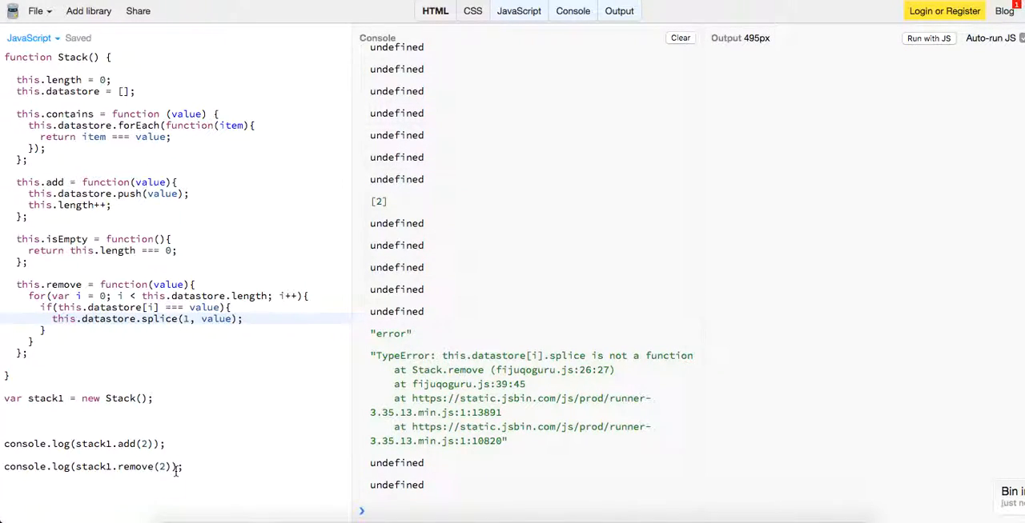
text(console.log(stack1.datastore);)
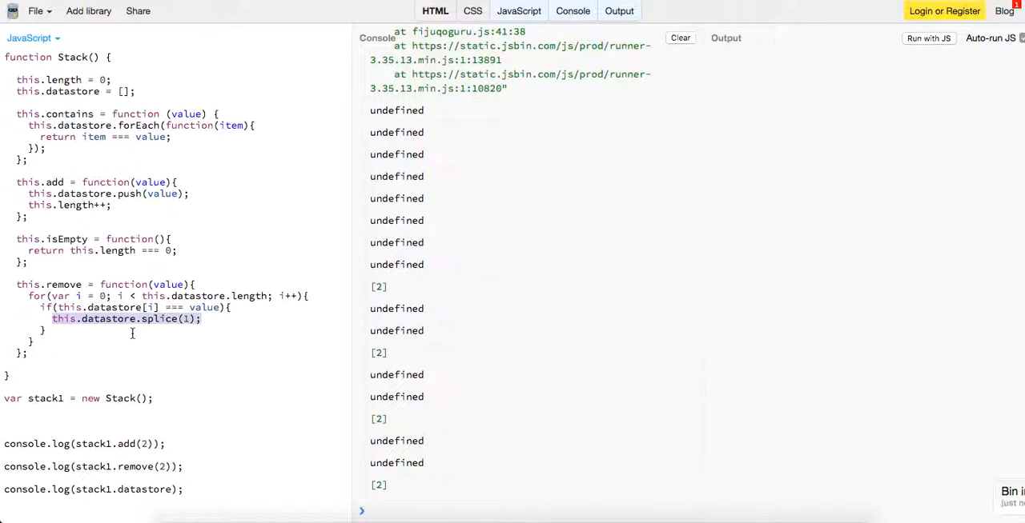
Step: Replace the splice call with delete this.datastore[i]; and clear the console
text(delete th)
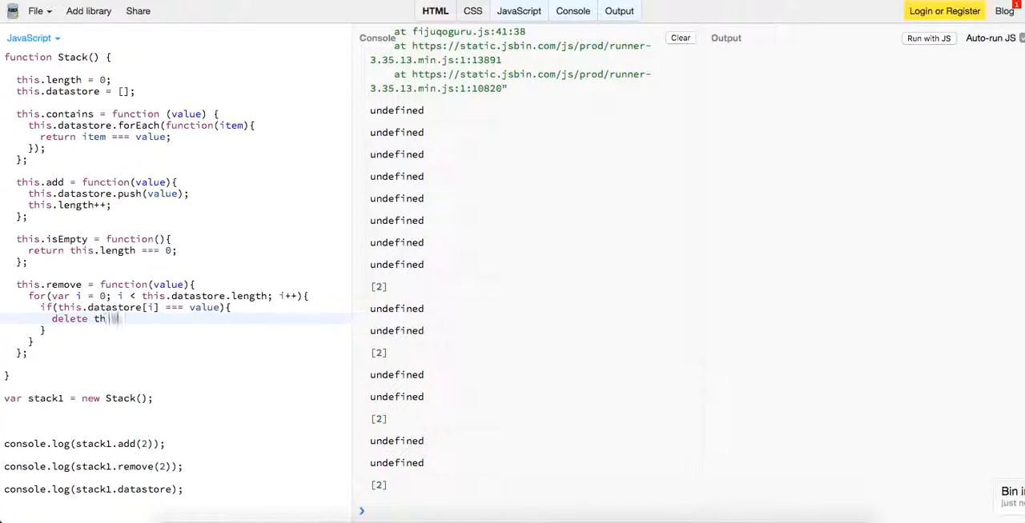
text(is.datastore[i])
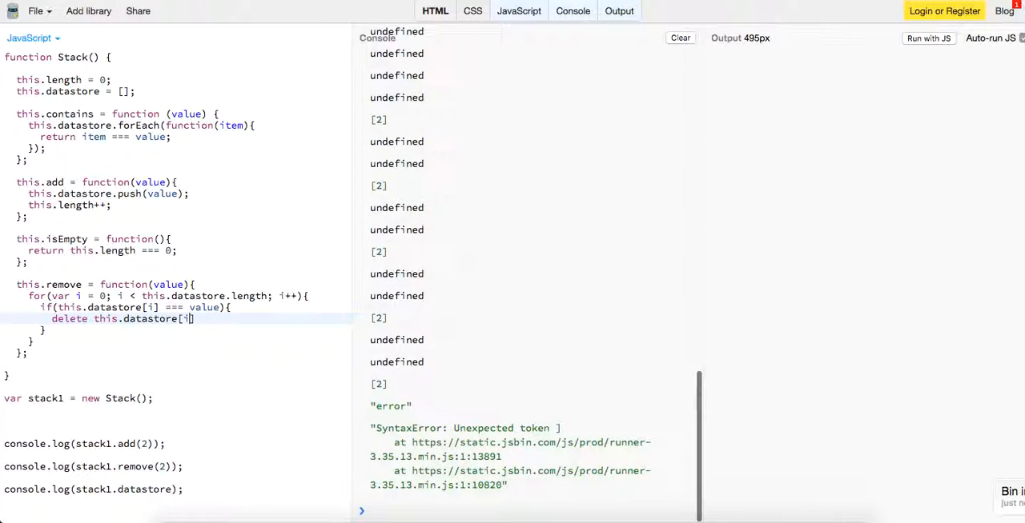
text(];)
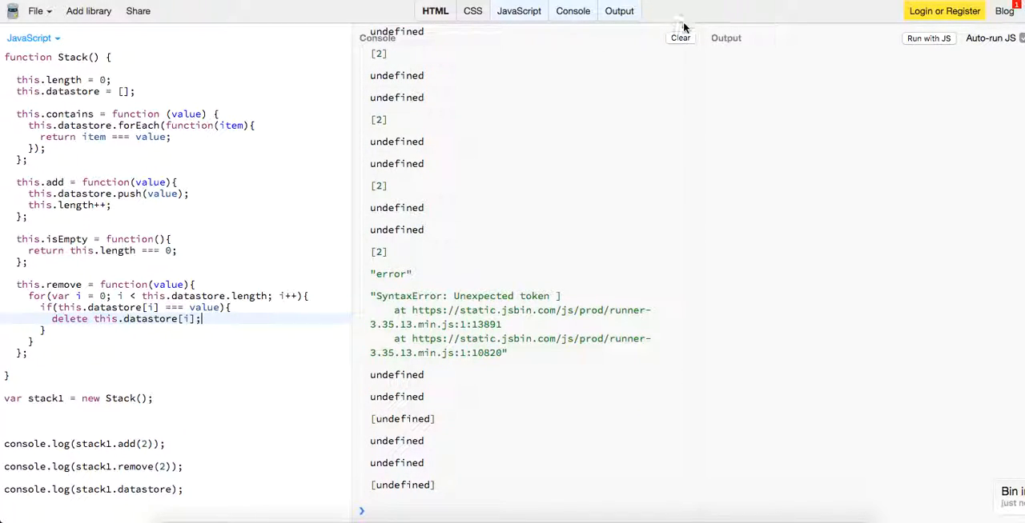
click(679, 38)
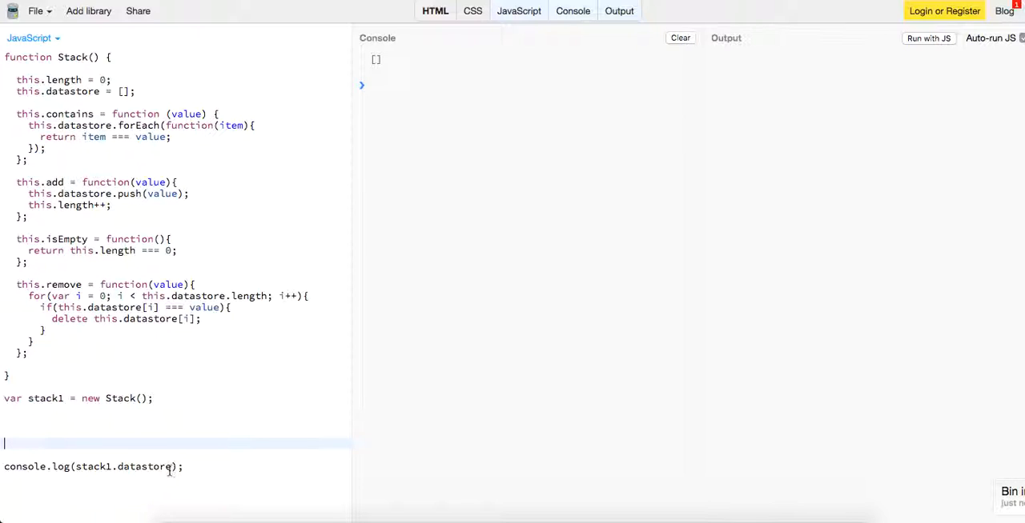
Step: Rewrite the log lines to test stack1.add(5) and contains(5), clearing the console
double_click(144, 466)
text(add(5))
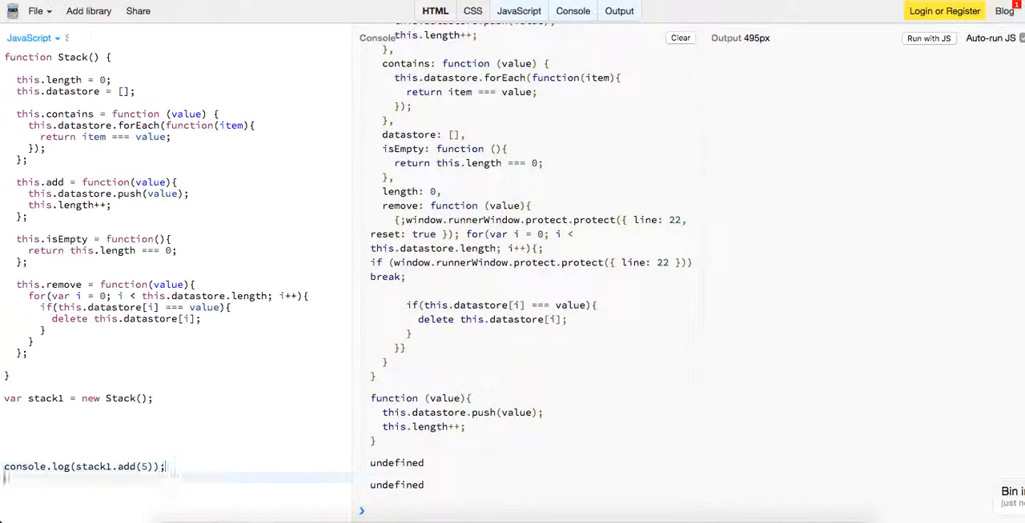
click(680, 37)
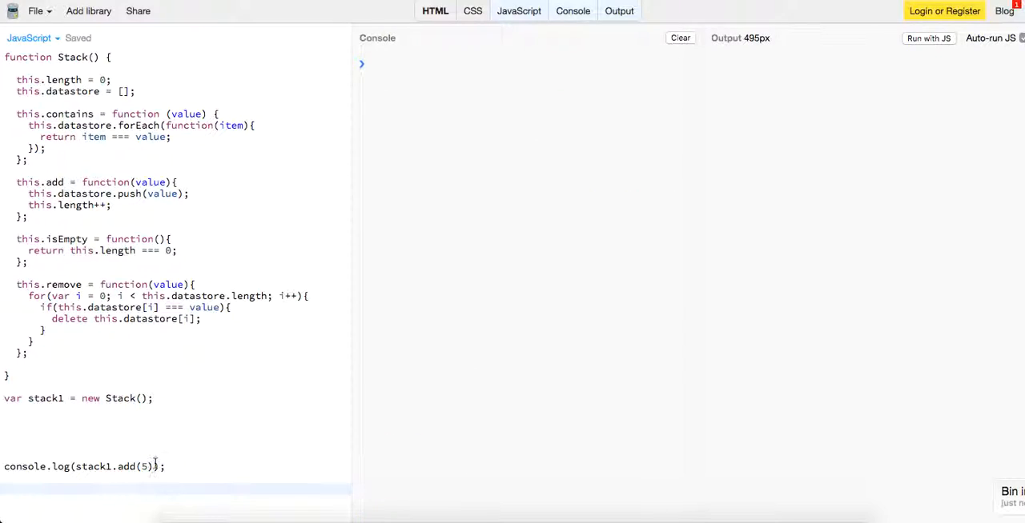
text(console.log(stack1.contains(5));)
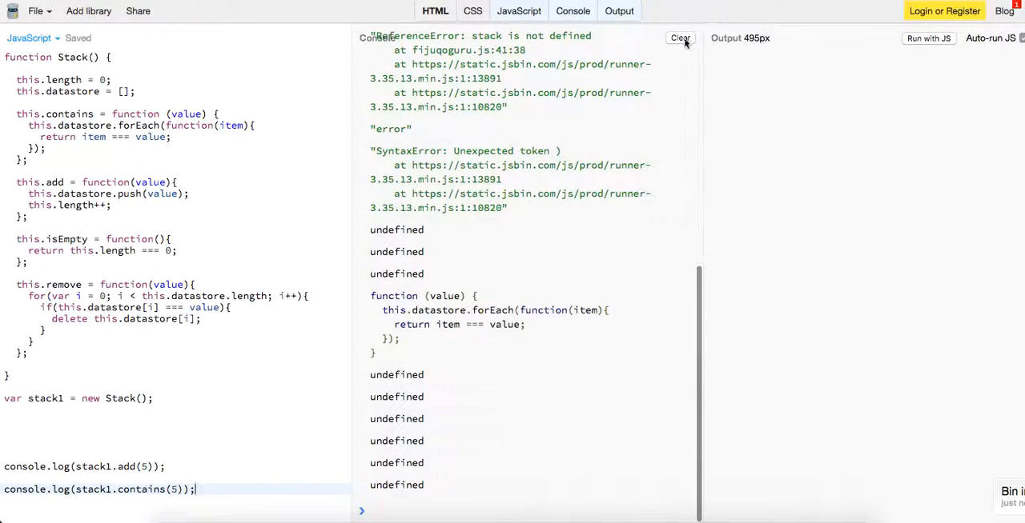
click(679, 38)
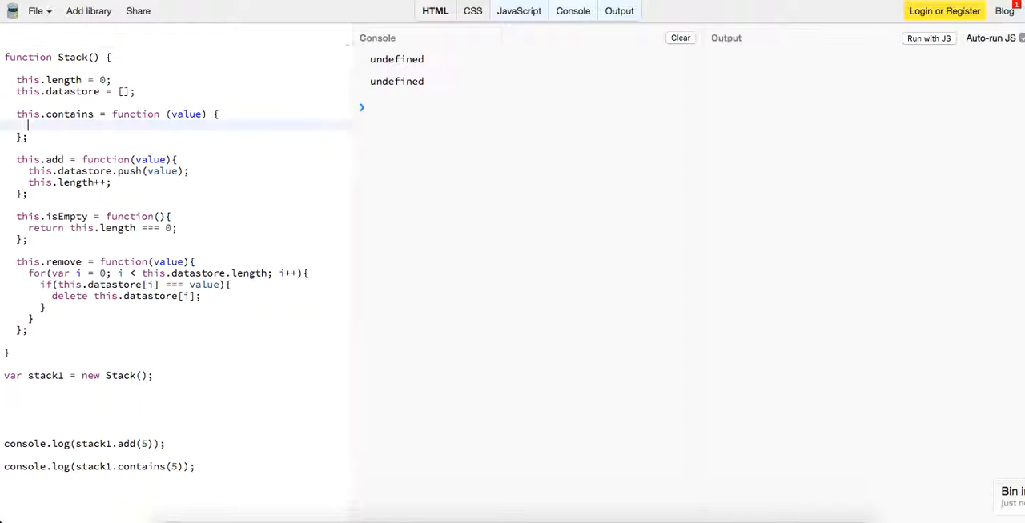
Step: Write a for loop over this.datastore in contains, returning true when an element matches value
text(for(var i =0)
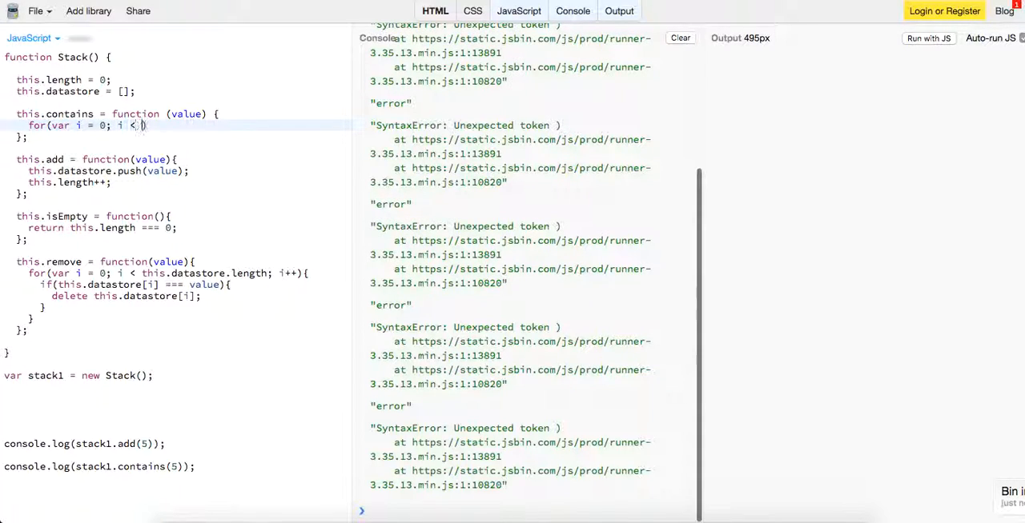
text(this.datastore.l)
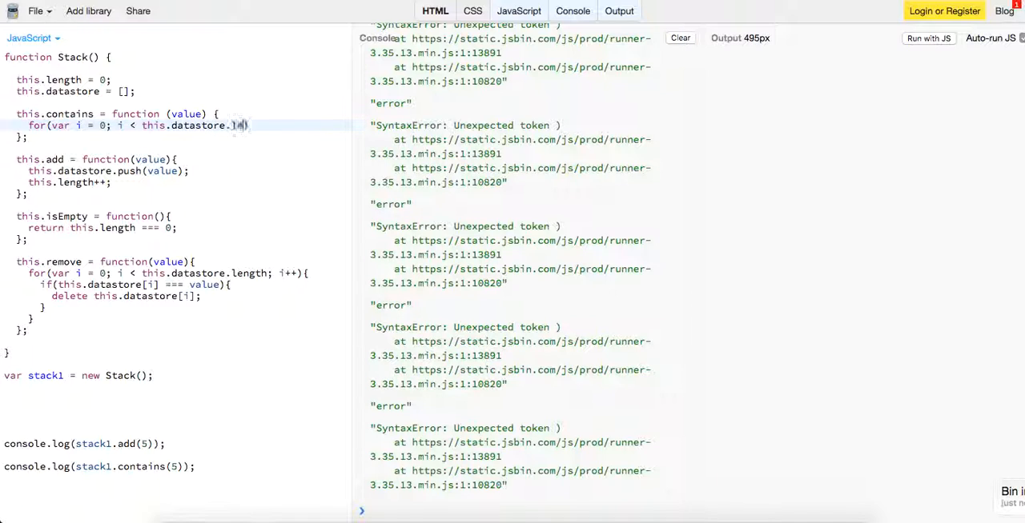
text(ength; i++))
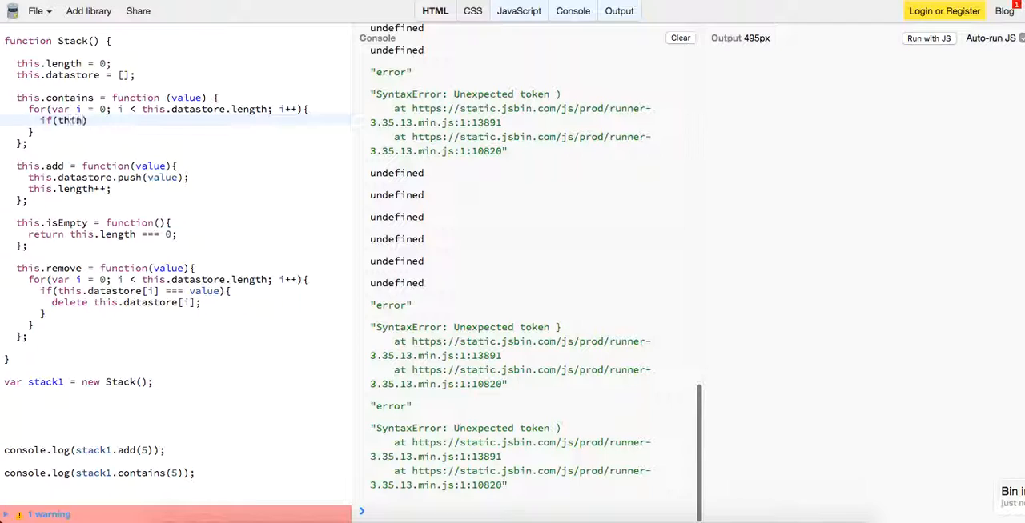
text(this.datastore[i] === value)
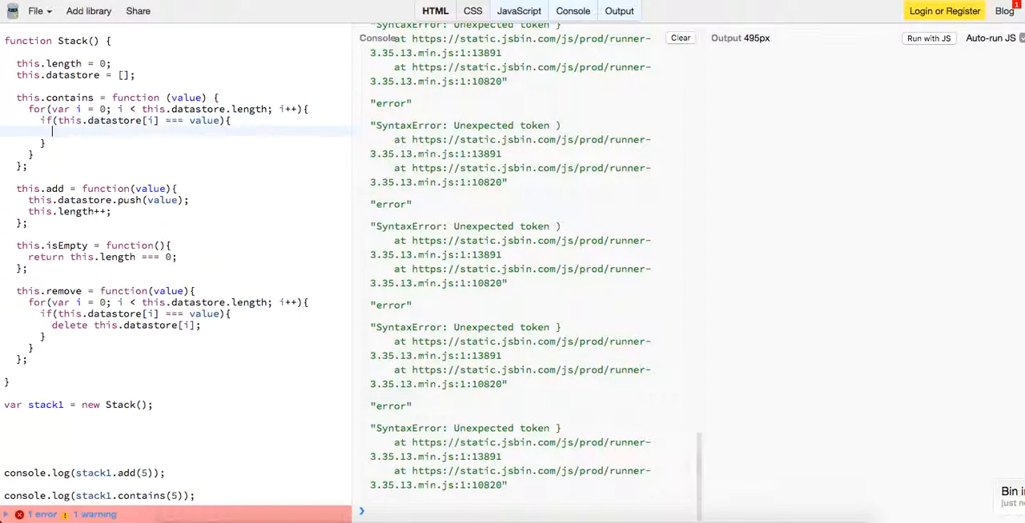
text(return true;)
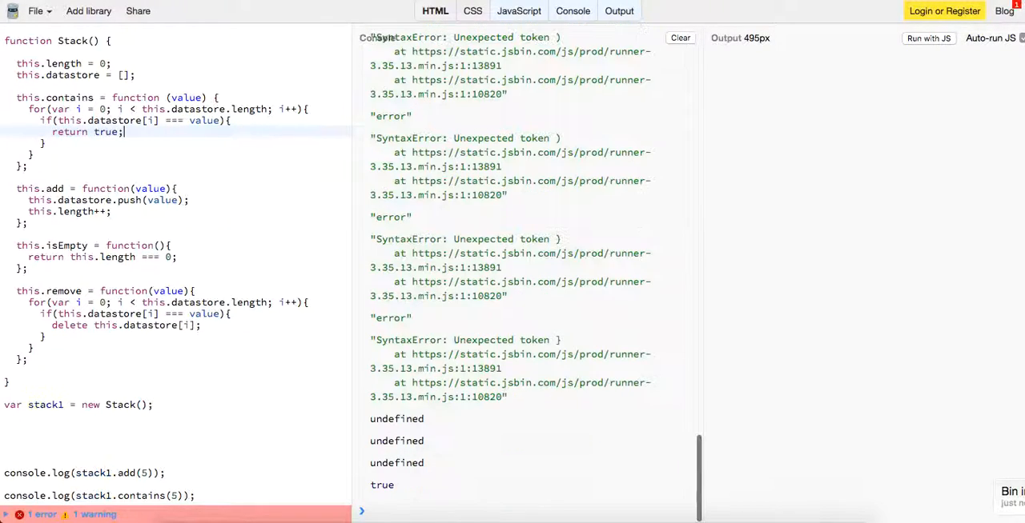
Step: Clear the Console and log stack1.contains(6), which prints false
click(678, 37)
text(c)
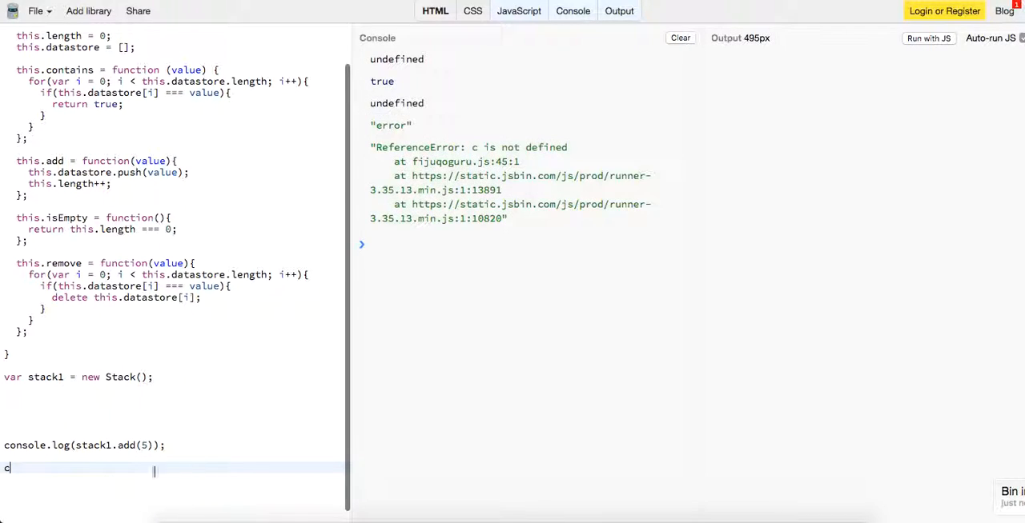
text(onsole.log(stack1.contains(5));)
text(return false;)
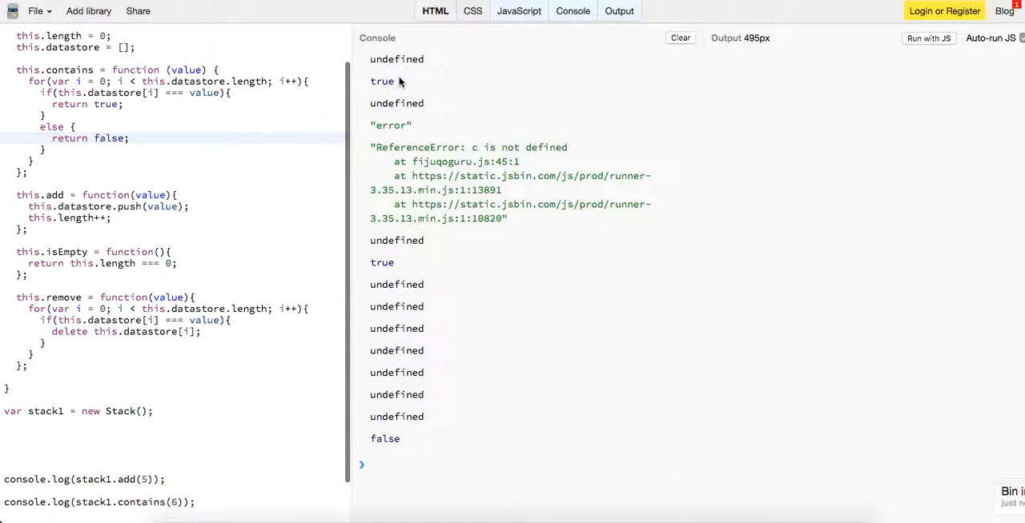
click(680, 38)
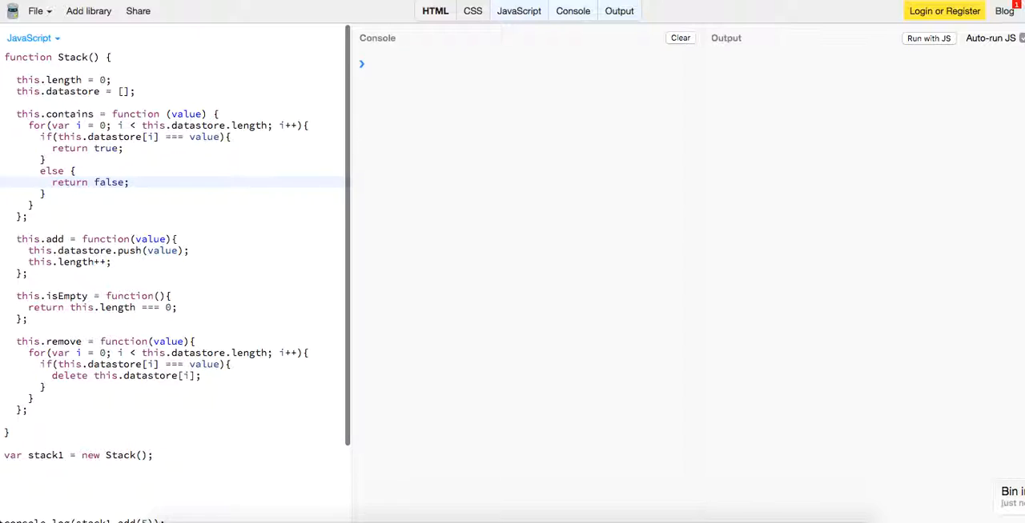
Step: Hide the Console and Output panes, leaving only the JavaScript code visible
click(618, 10)
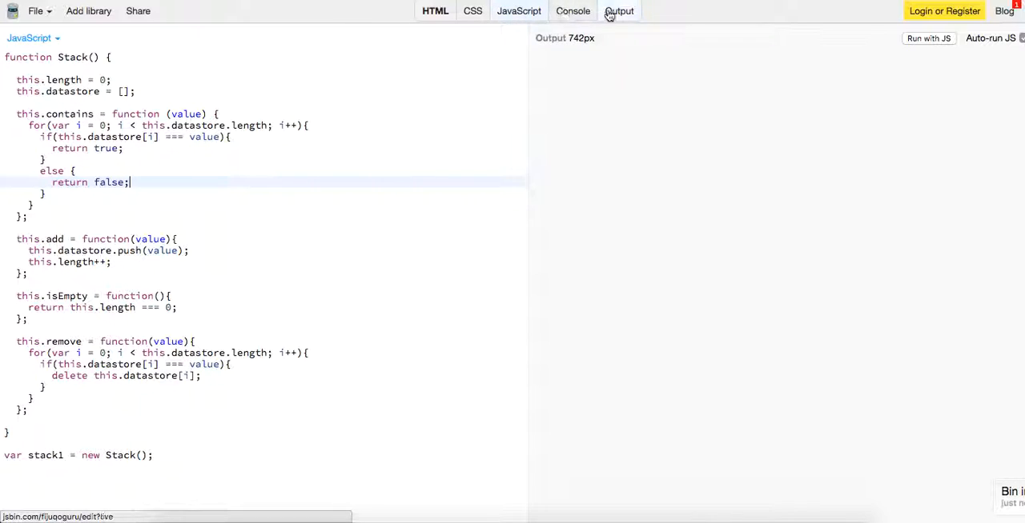
click(619, 11)
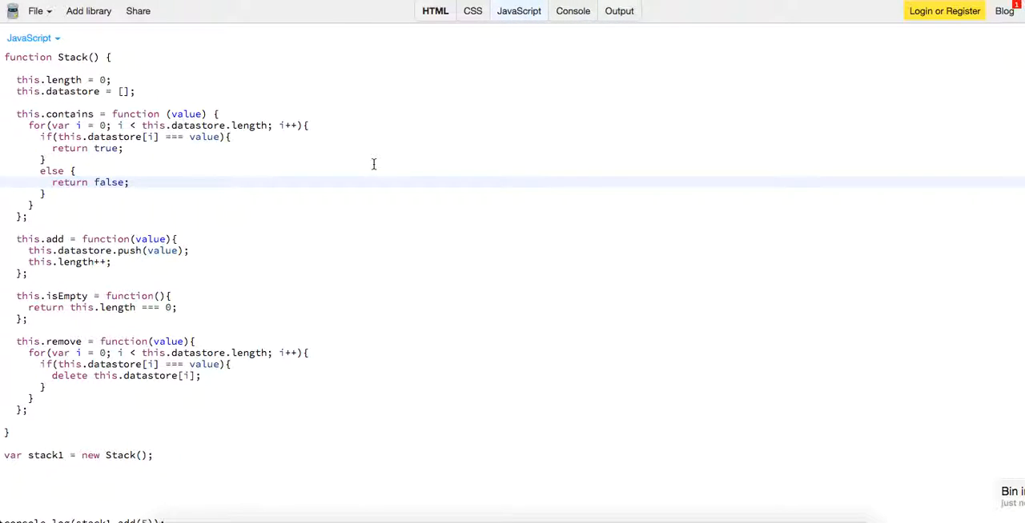